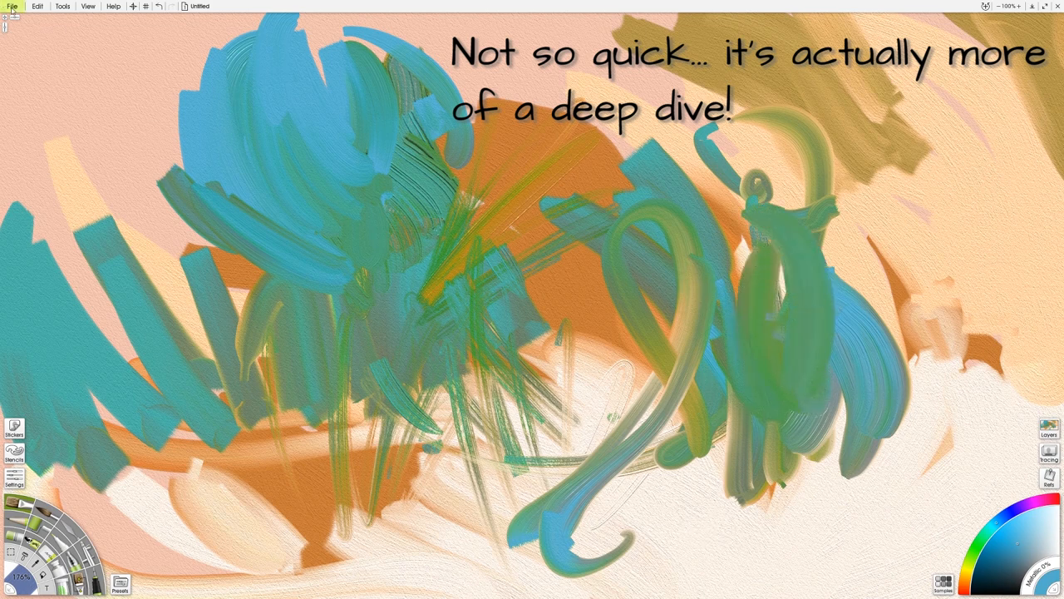
Step: Start a new painting and select the width value to replace it
click(10, 6)
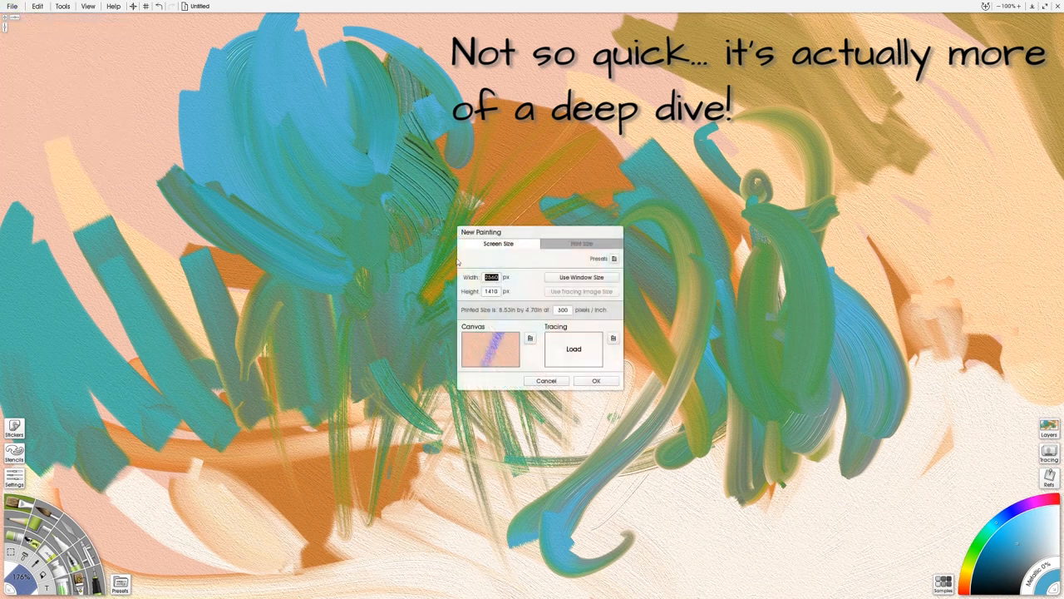
drag(538, 233, 454, 155)
text(72)
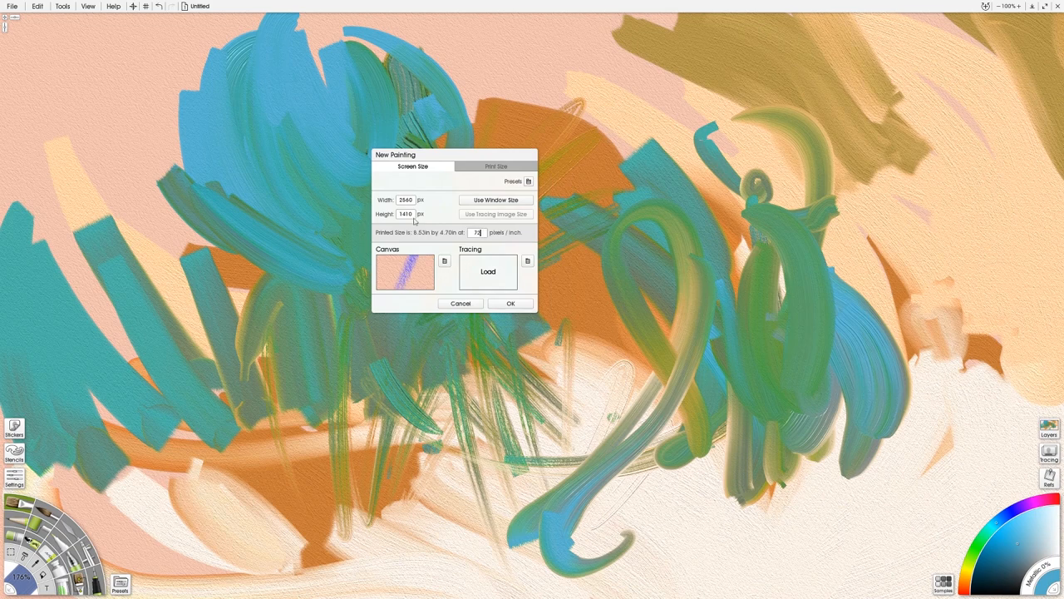
mouse_move(415, 206)
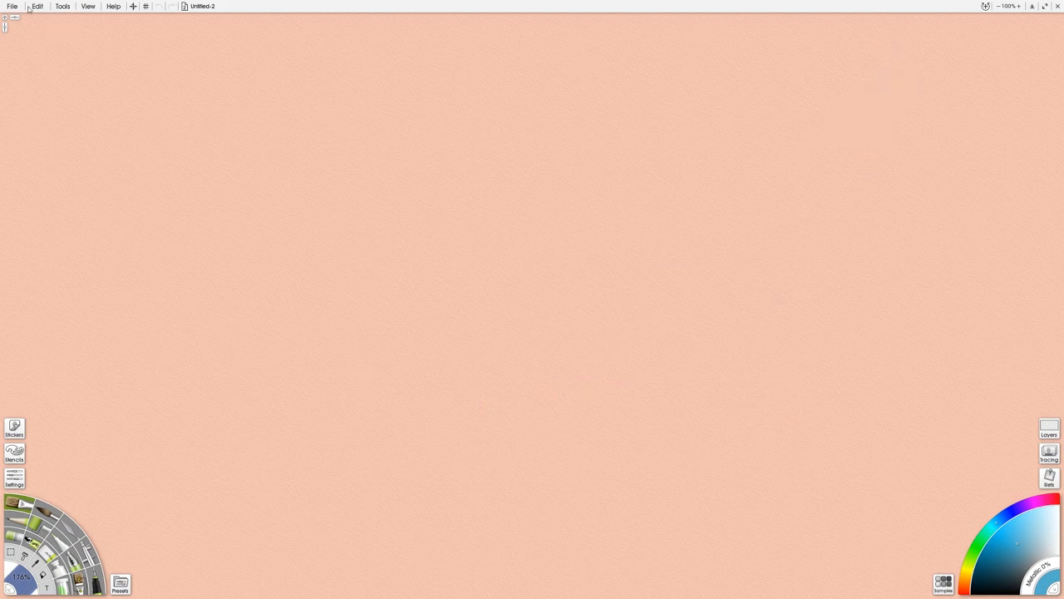
Step: Bring up Canvas Settings and coarsen the paper grain size to preview the texture
click(87, 6)
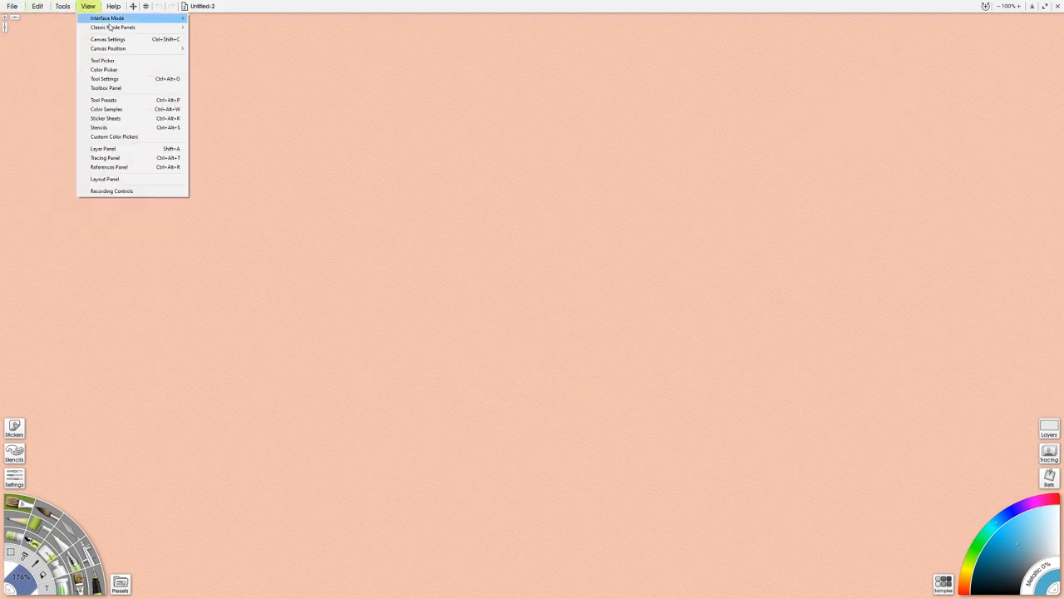
click(106, 40)
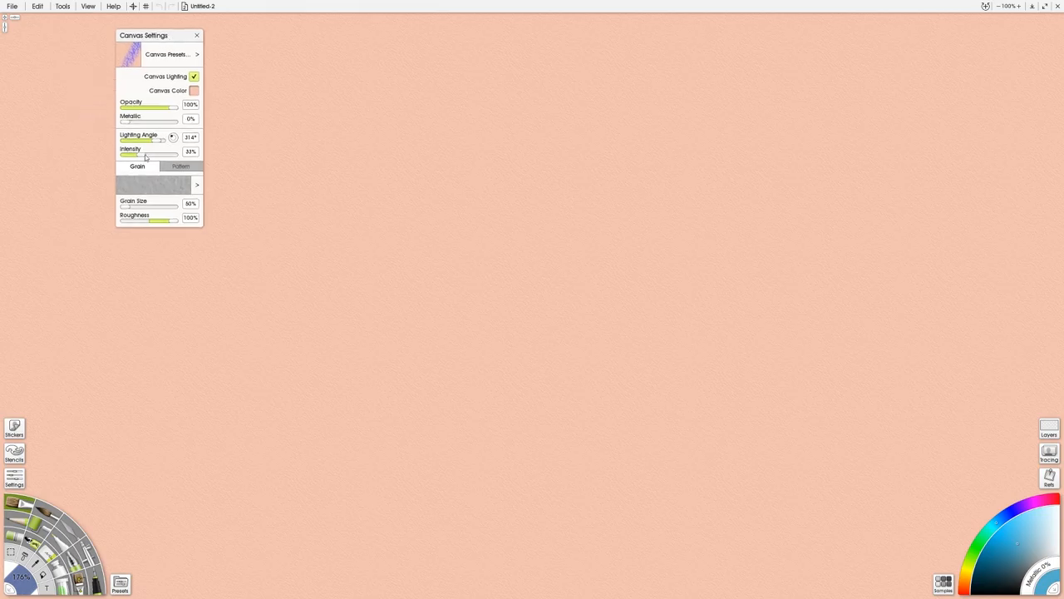
drag(125, 206, 153, 206)
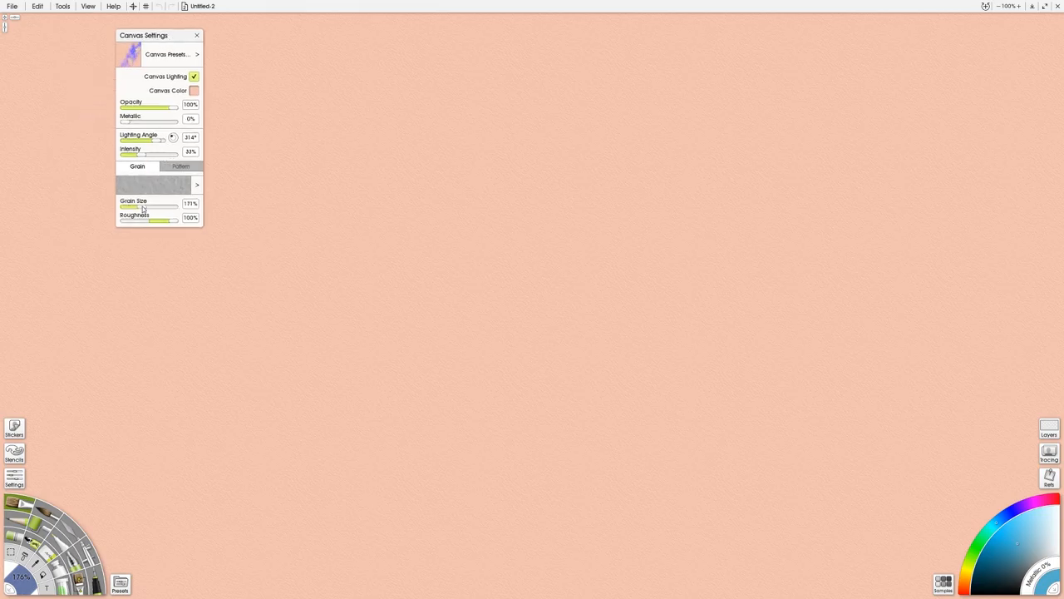
drag(143, 208, 150, 208)
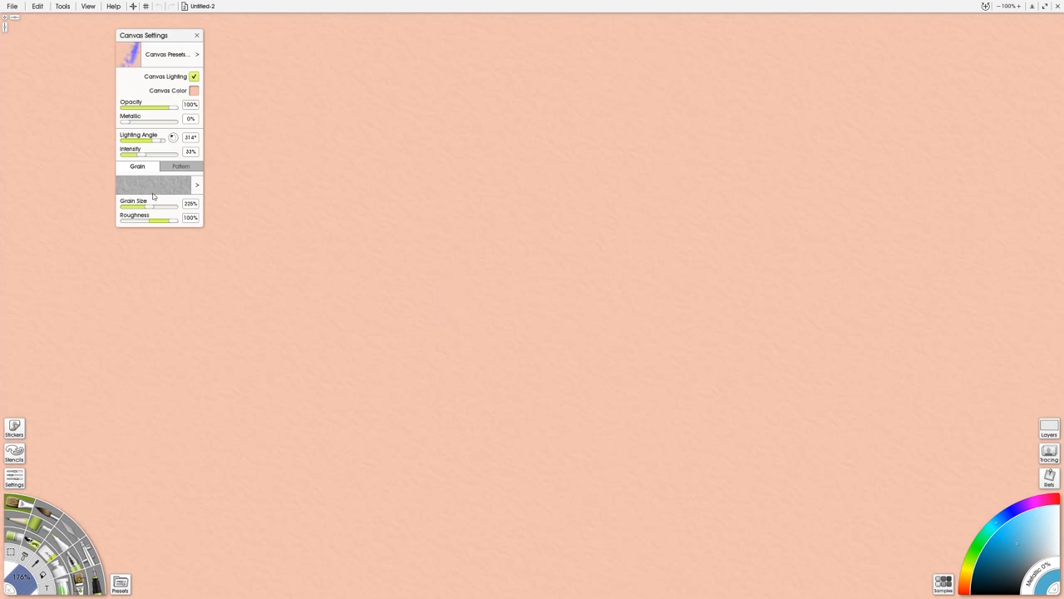
drag(175, 206, 140, 206)
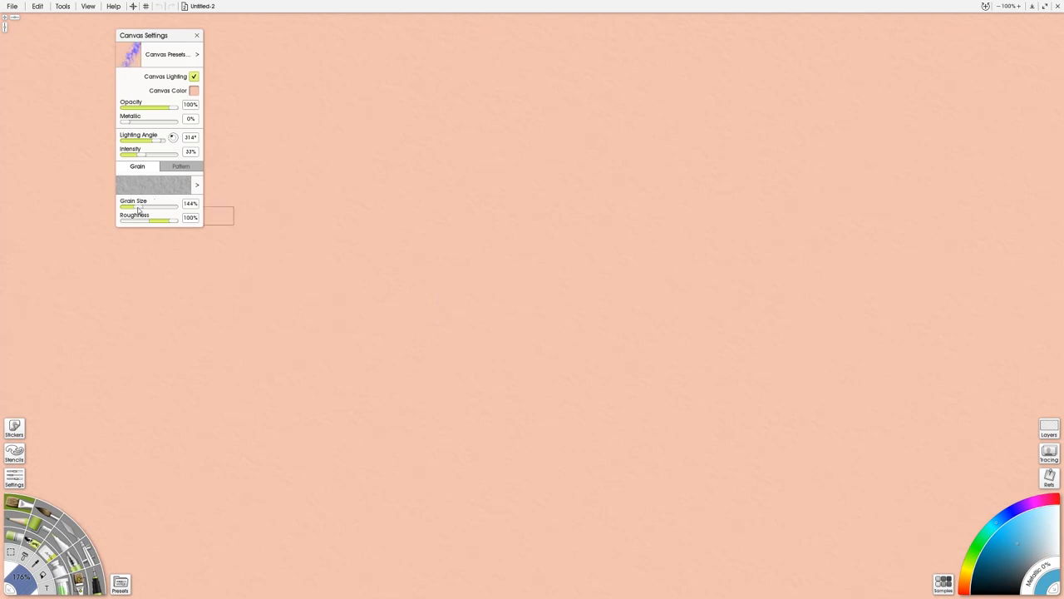
drag(140, 206, 166, 206)
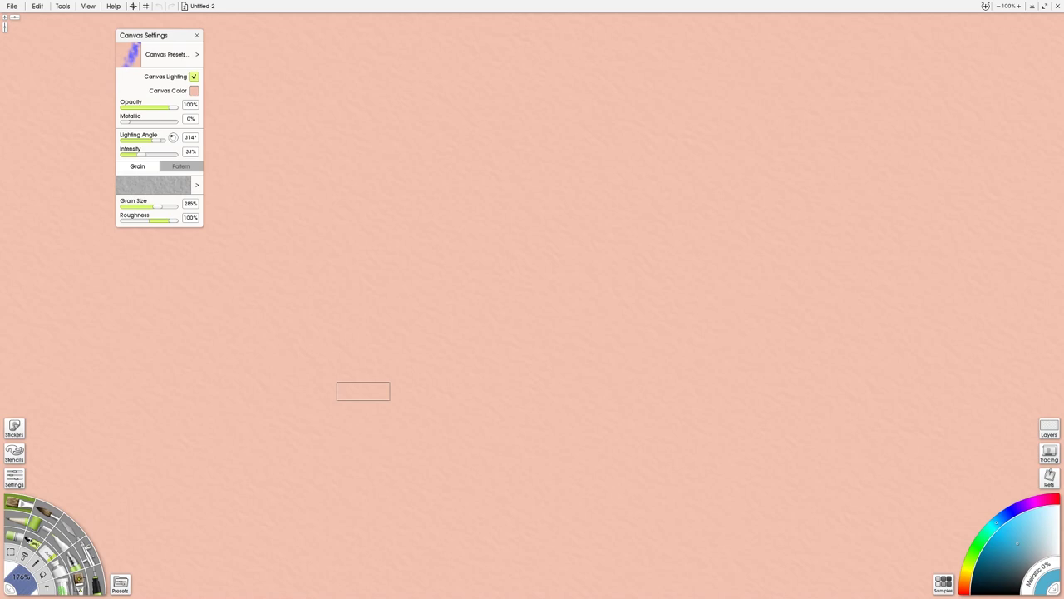
Step: Fine-tune grain size and roughness back down, then reach for the canvas presets list
drag(170, 206, 140, 206)
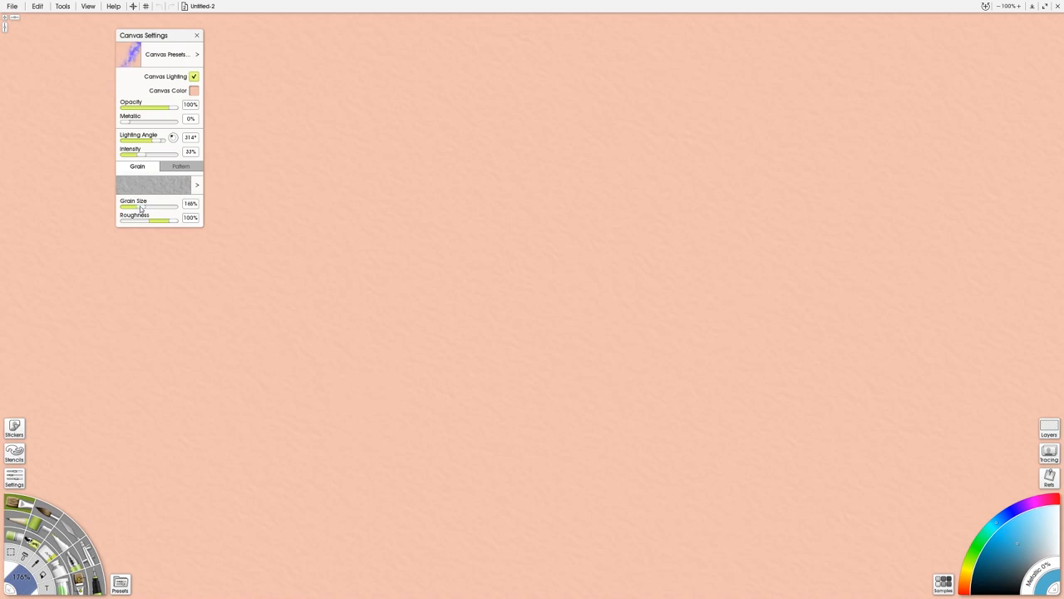
drag(149, 207, 139, 206)
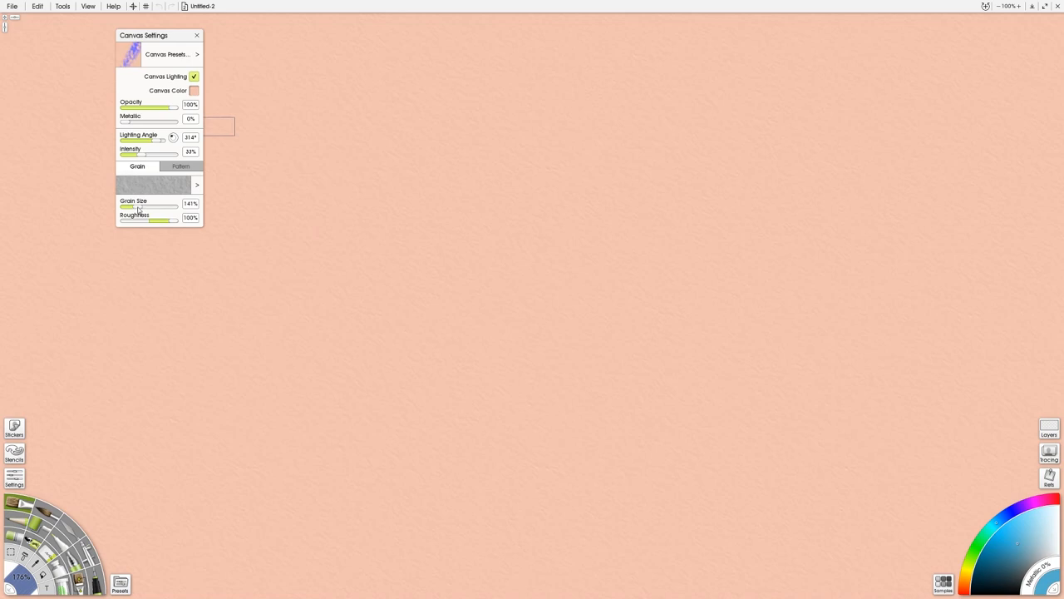
drag(140, 208, 153, 208)
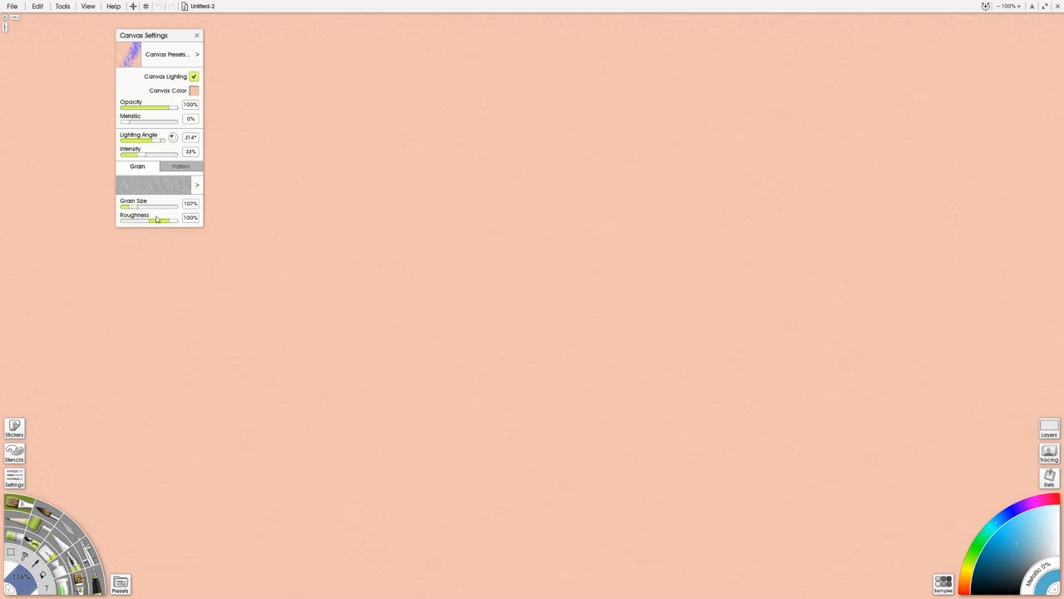
drag(163, 207, 123, 206)
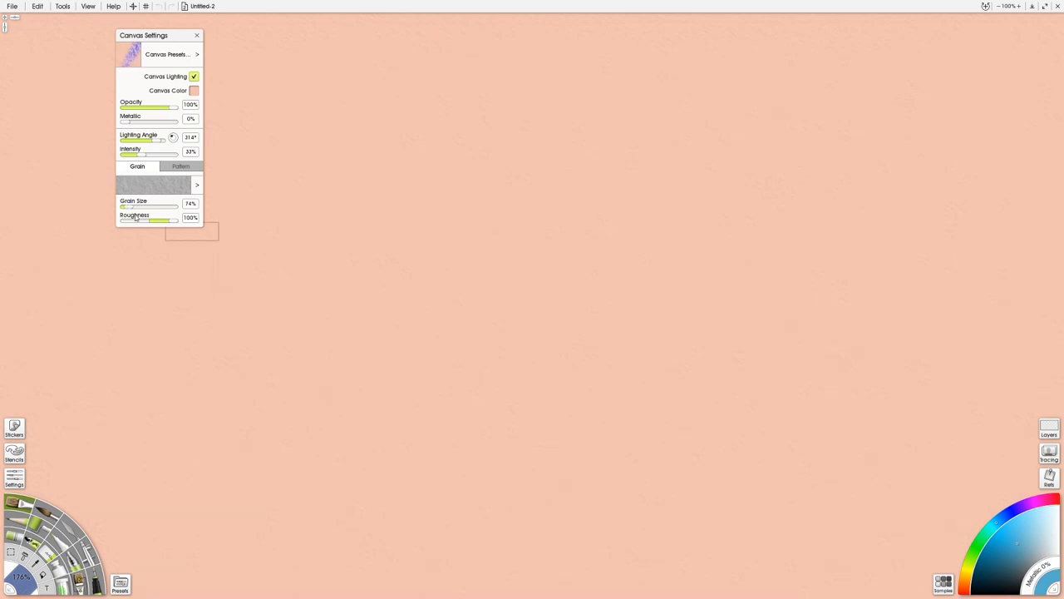
drag(148, 206, 136, 206)
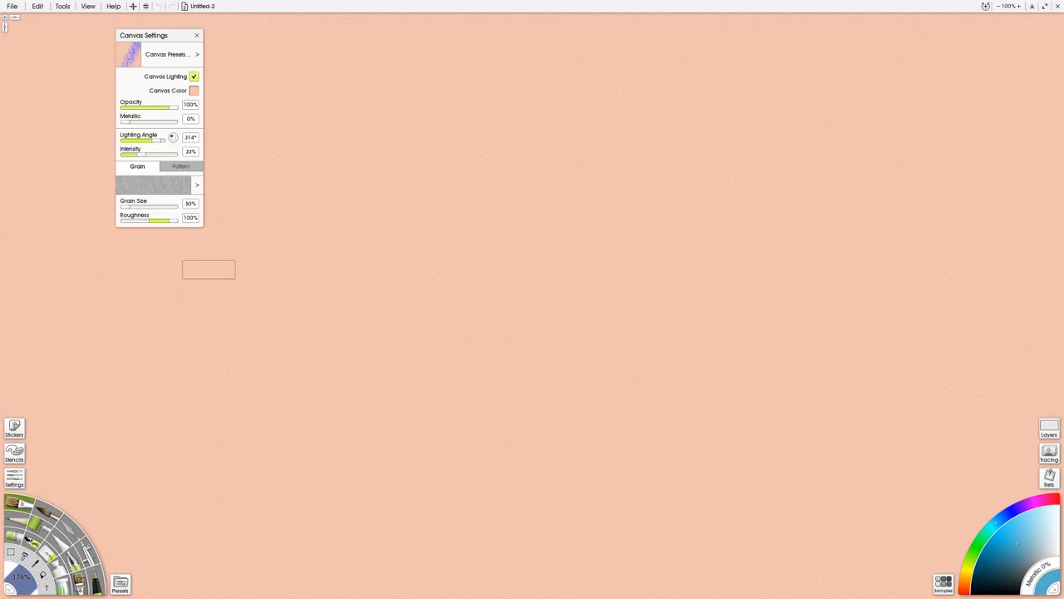
drag(208, 269, 256, 256)
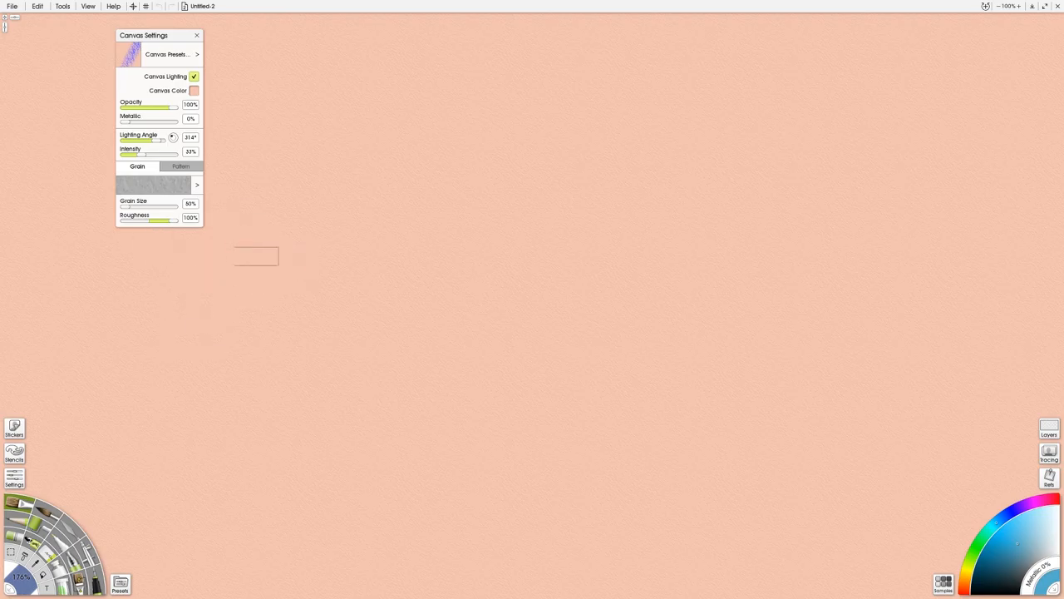
click(196, 53)
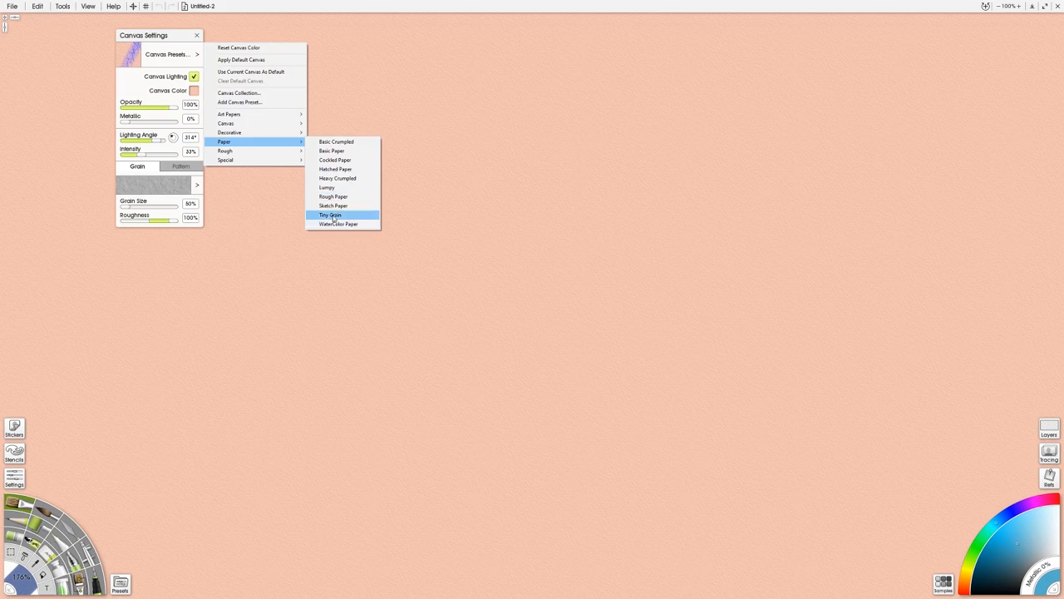
Step: Try Diagonal Grain and Smooth Canvas surfaces, then settle on Watercolor Paper
click(330, 214)
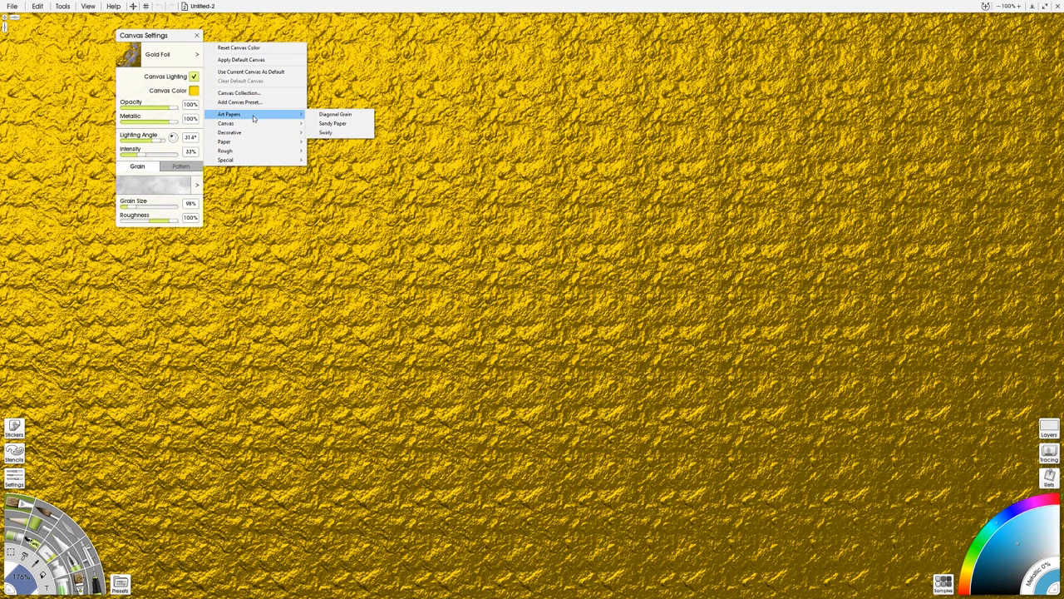
click(336, 113)
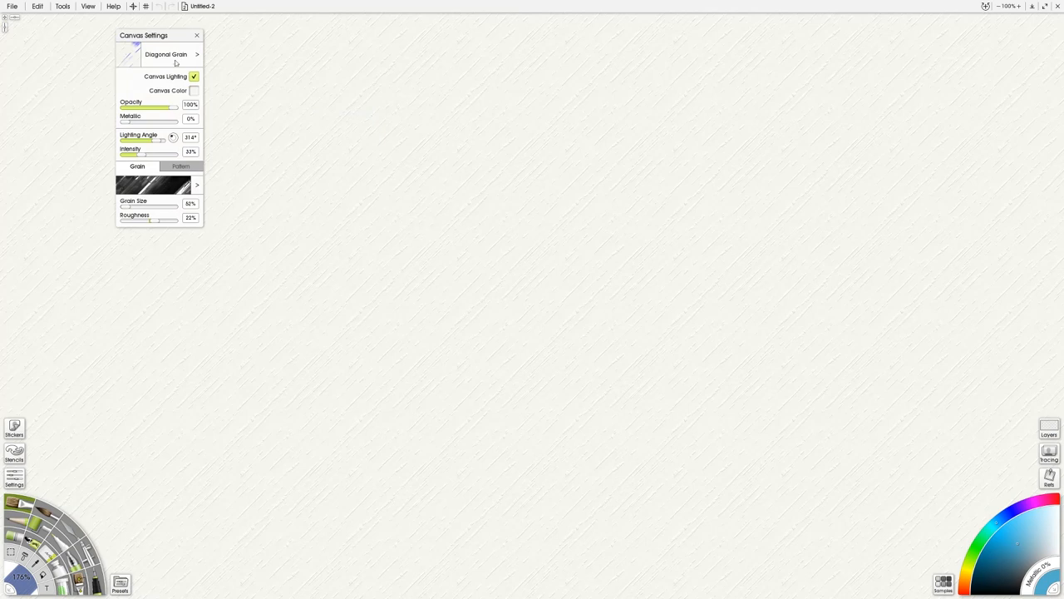
click(196, 53)
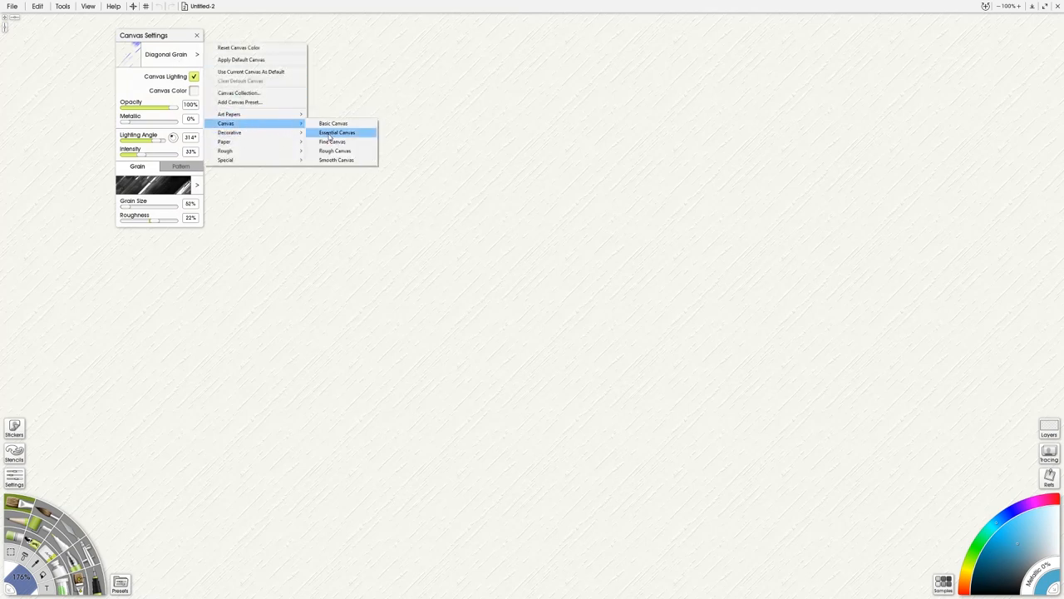
click(336, 159)
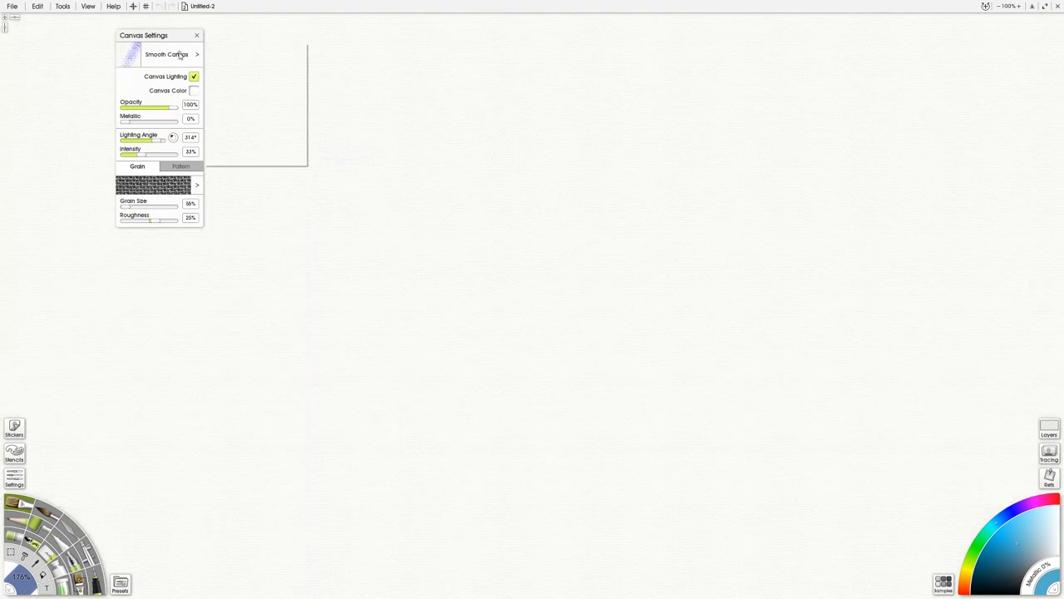
click(196, 53)
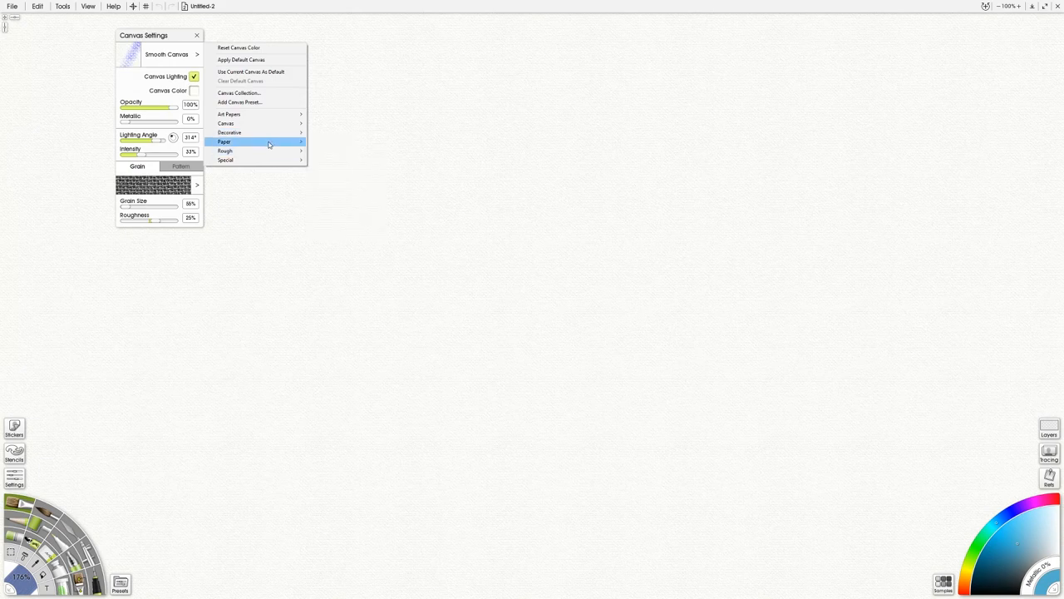
click(222, 141)
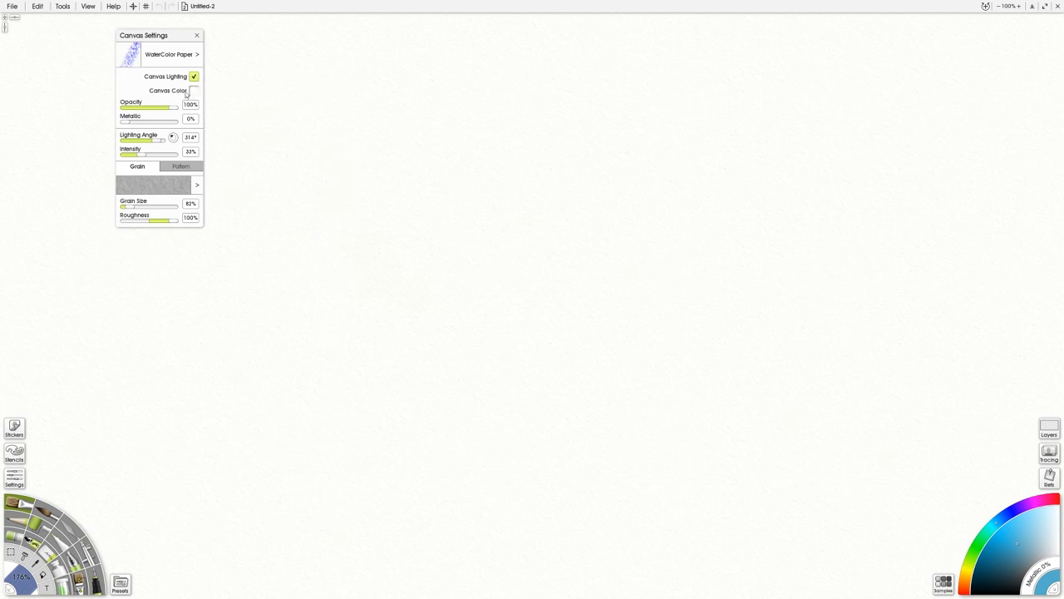
Step: Tone the canvas a muted warm brown via the Canvas Color picker
click(193, 90)
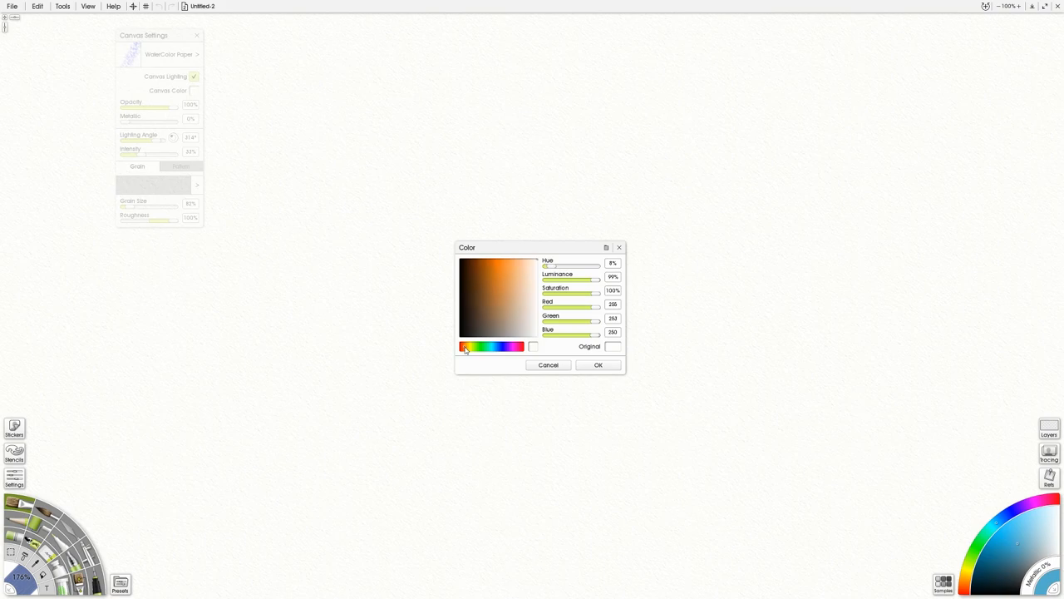
click(498, 320)
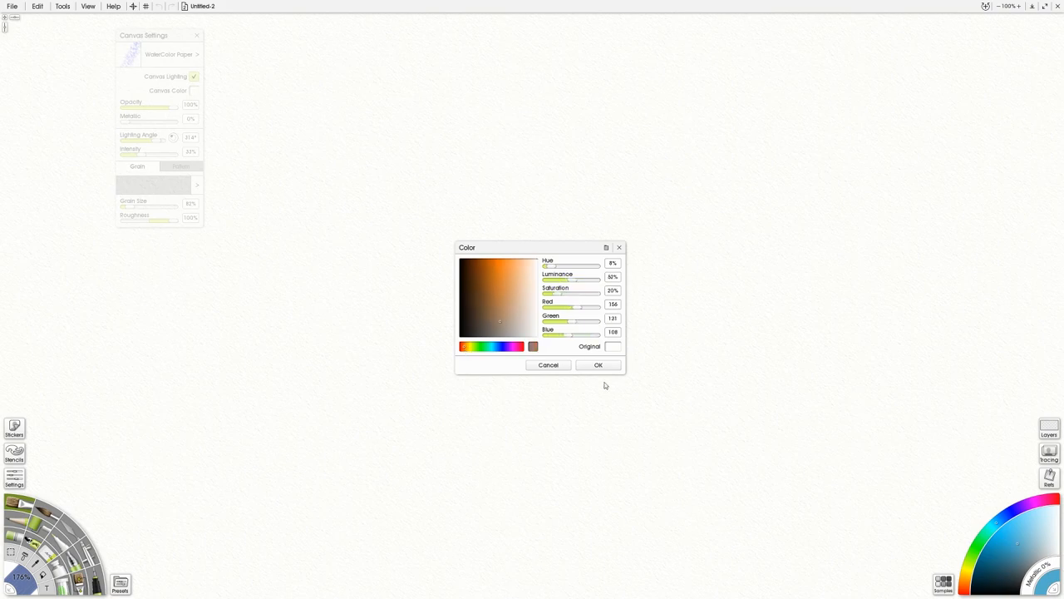
click(599, 364)
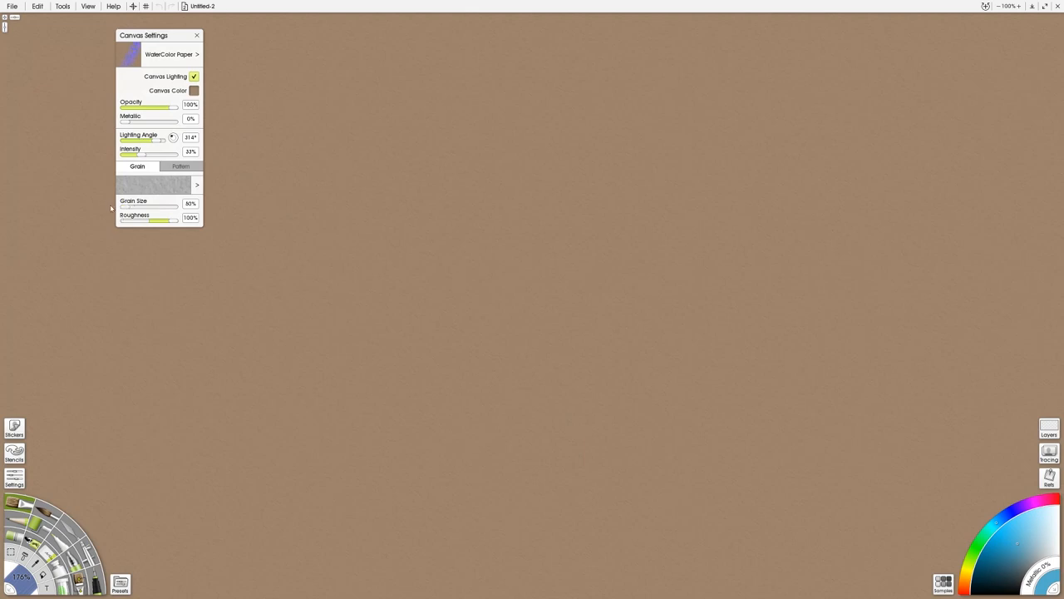
Step: Raise the canvas lighting intensity and adjust its lighting angle
drag(136, 156, 148, 157)
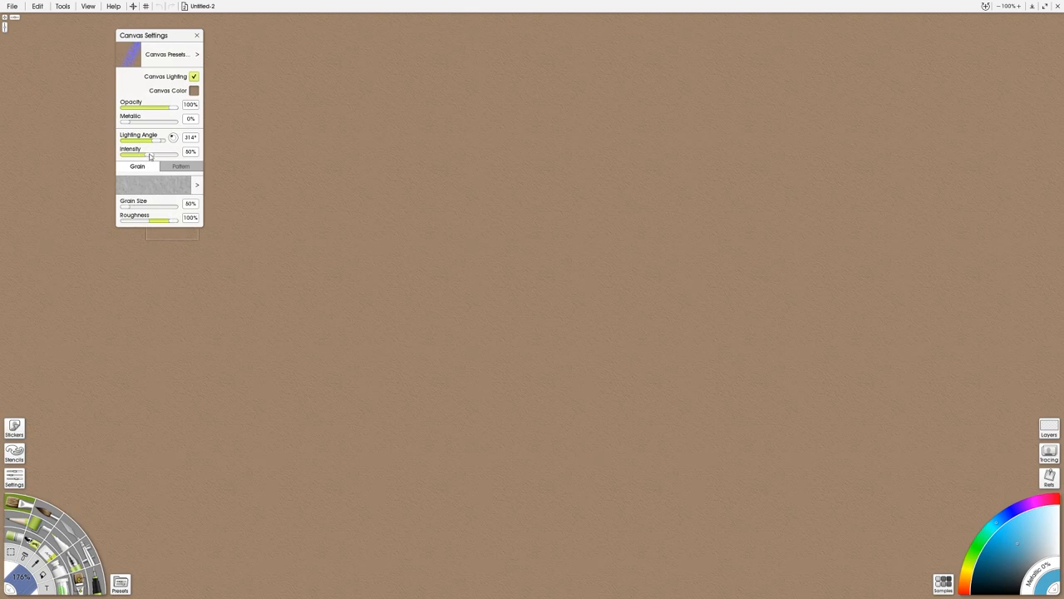
drag(150, 156, 160, 156)
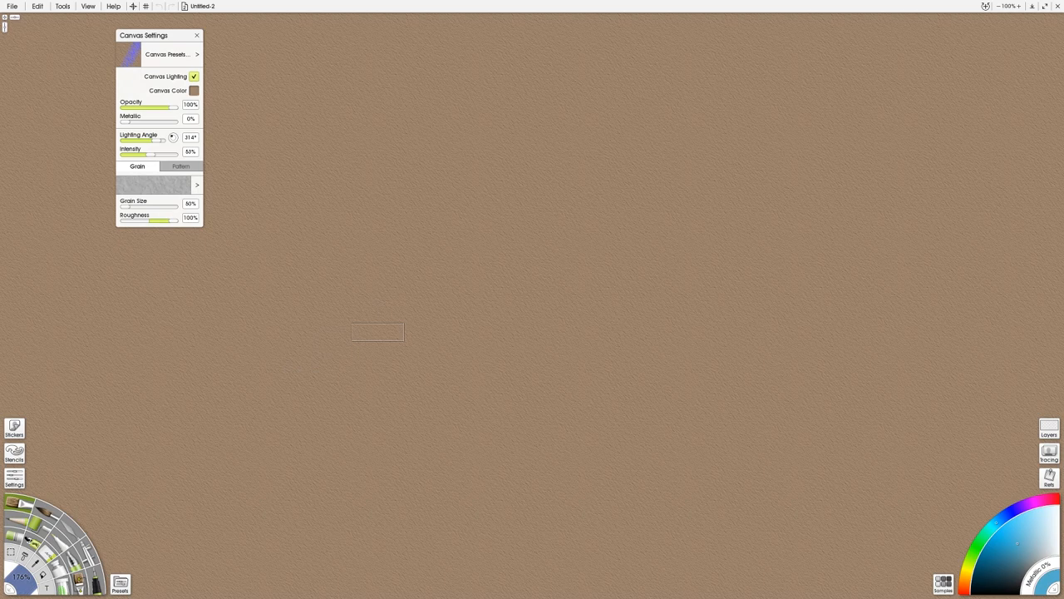
drag(158, 137, 148, 140)
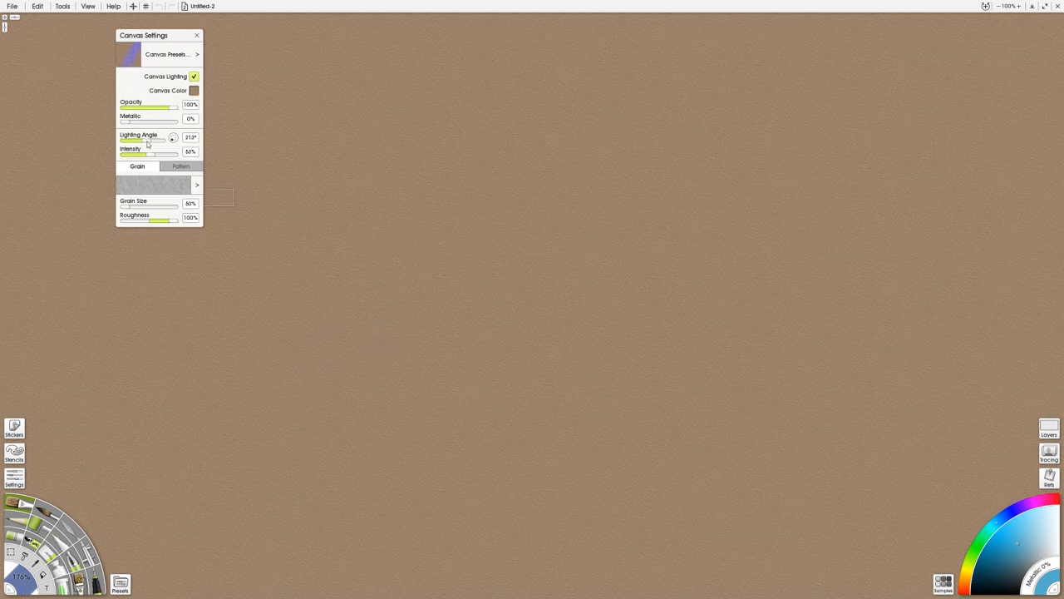
drag(163, 141, 153, 140)
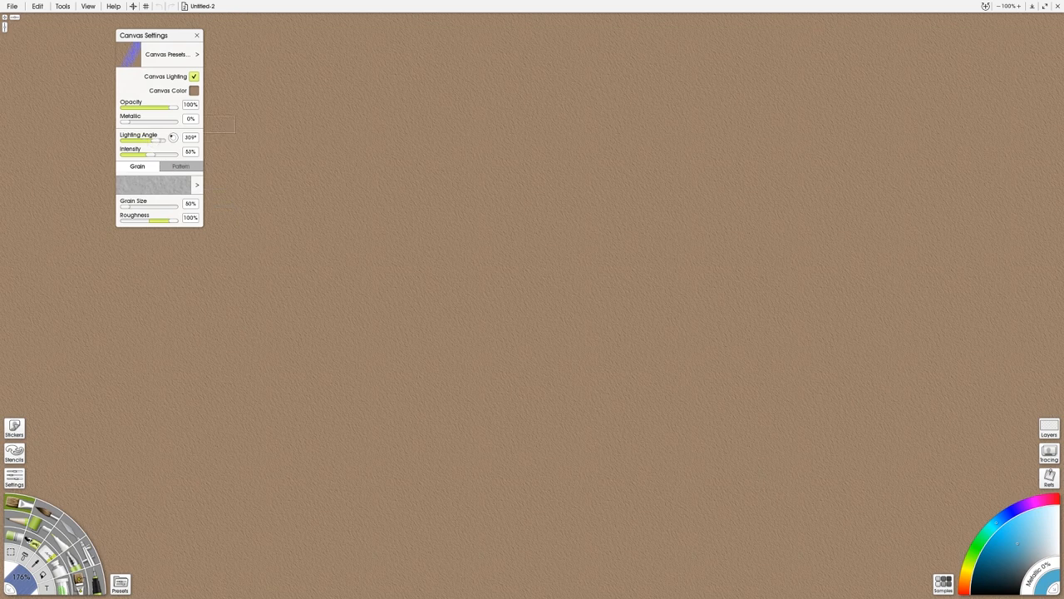
Step: Preview a metallic sheen on the canvas, then bring Metallic back to 0%
drag(120, 123, 133, 123)
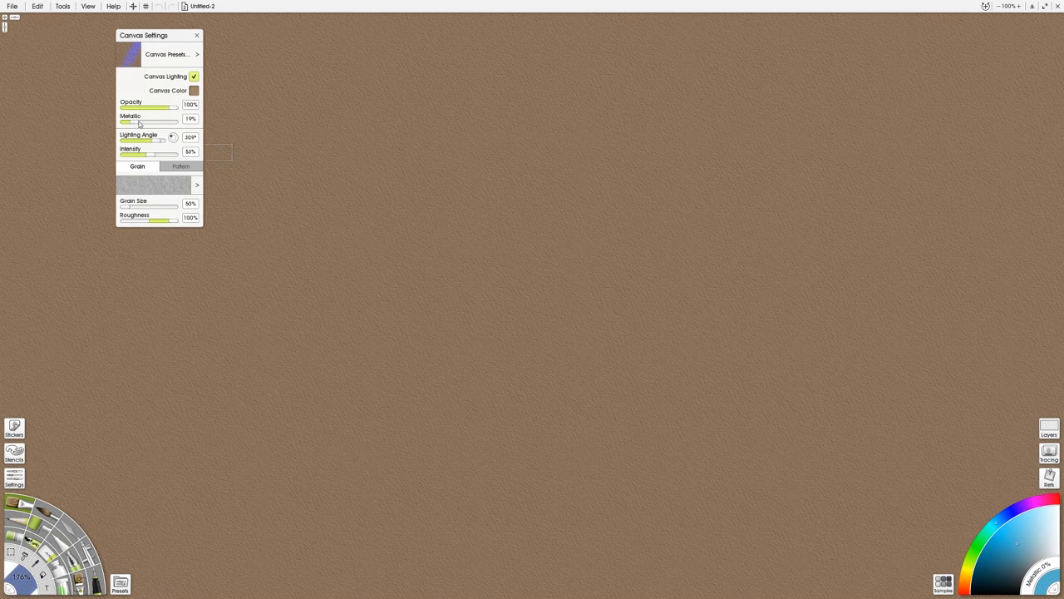
drag(127, 123, 148, 123)
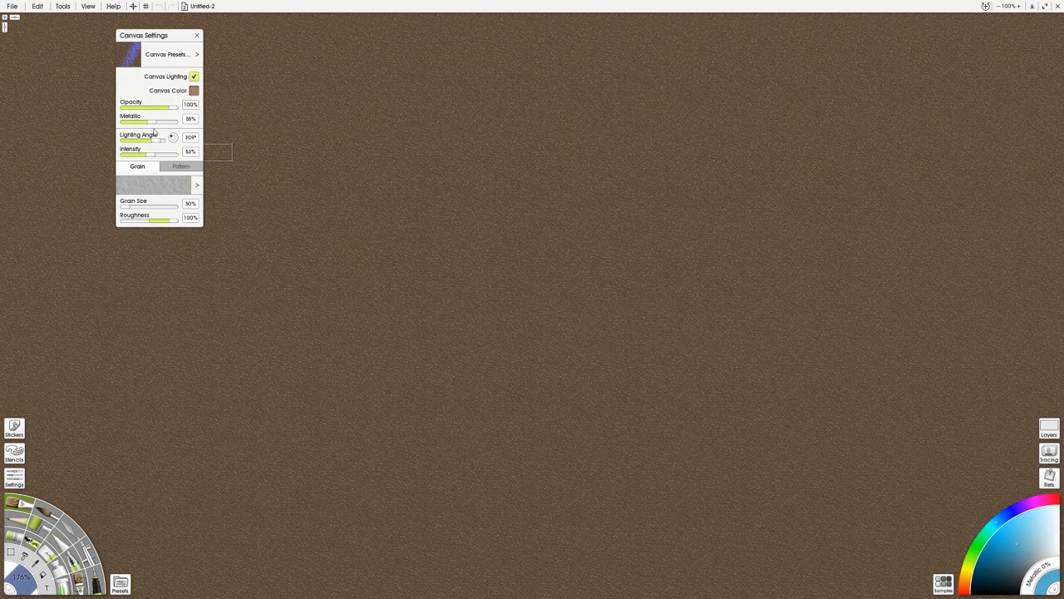
drag(150, 123, 119, 123)
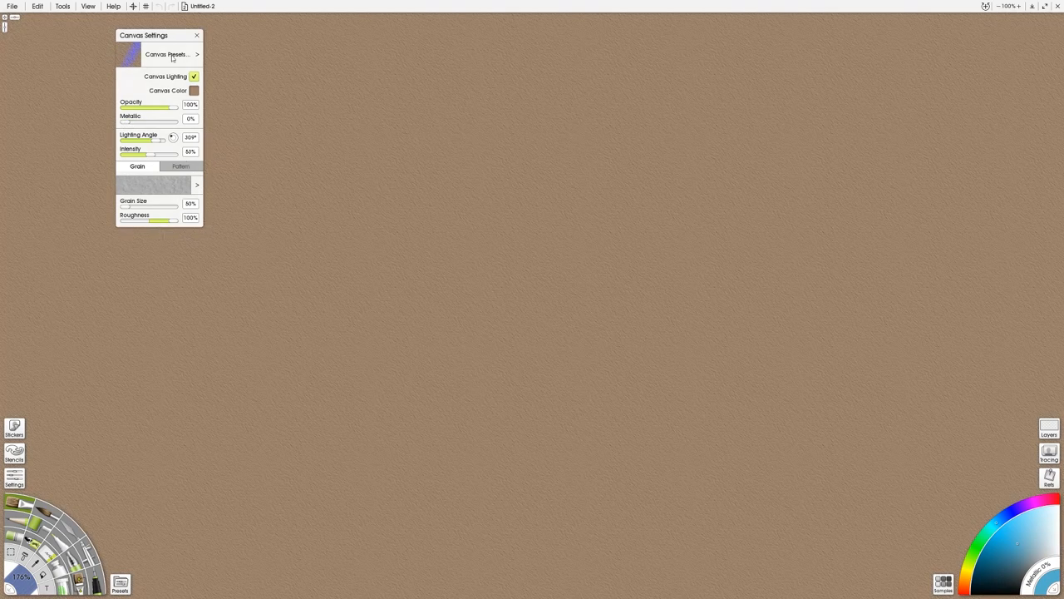
click(193, 90)
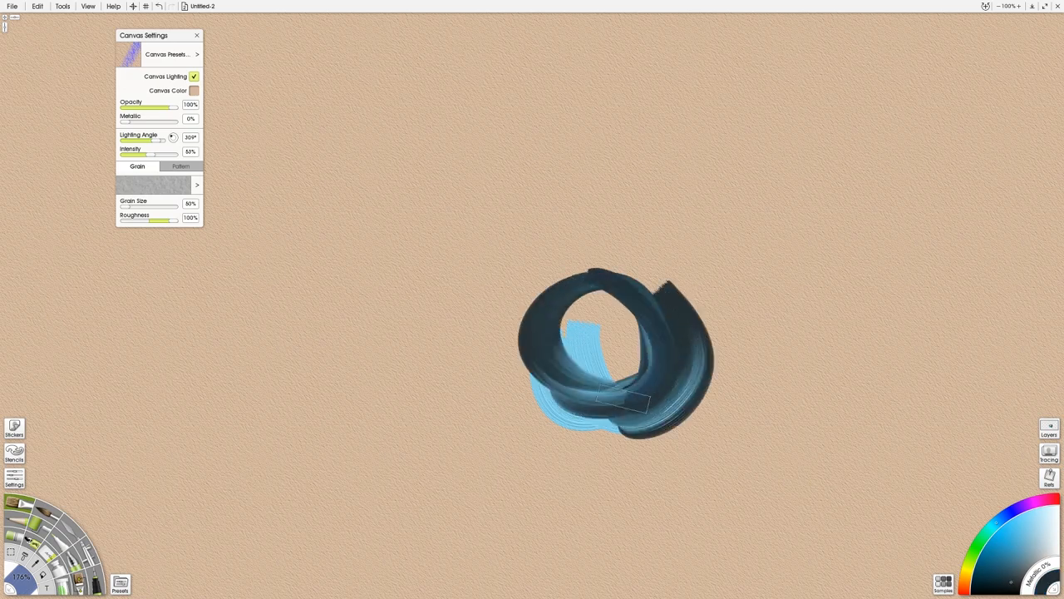
Step: Paint another blue test stroke in the centre of the canvas
drag(582, 333, 615, 374)
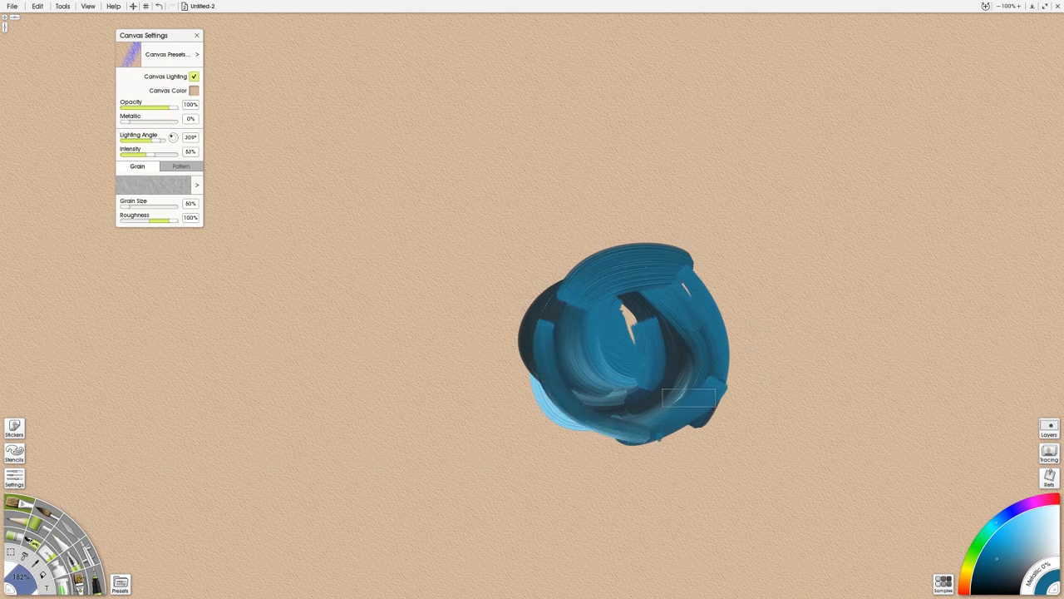
Step: Try a pink canvas tone from the Canvas Color picker
click(193, 90)
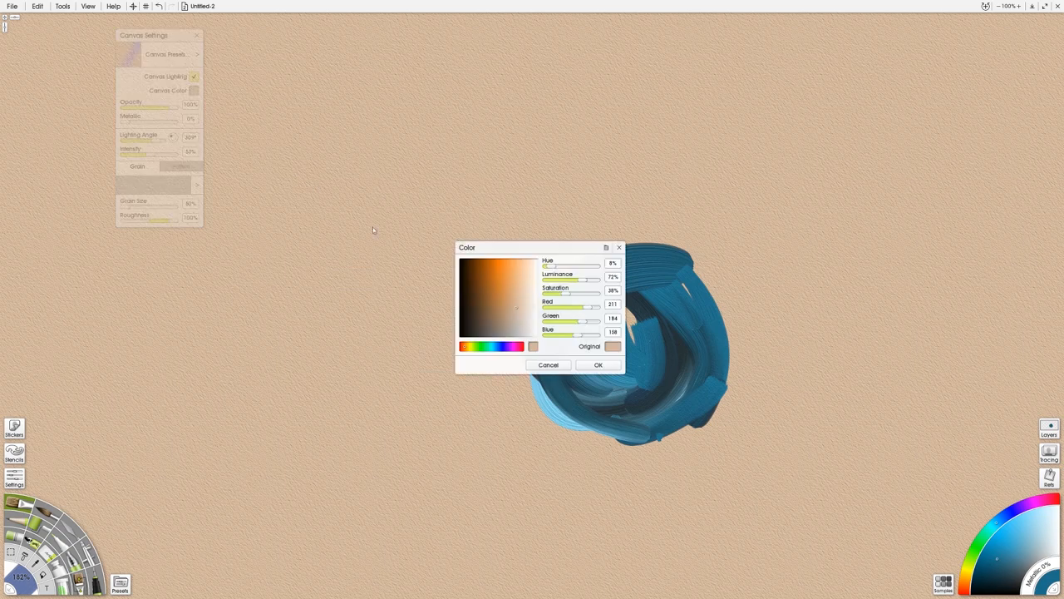
click(512, 299)
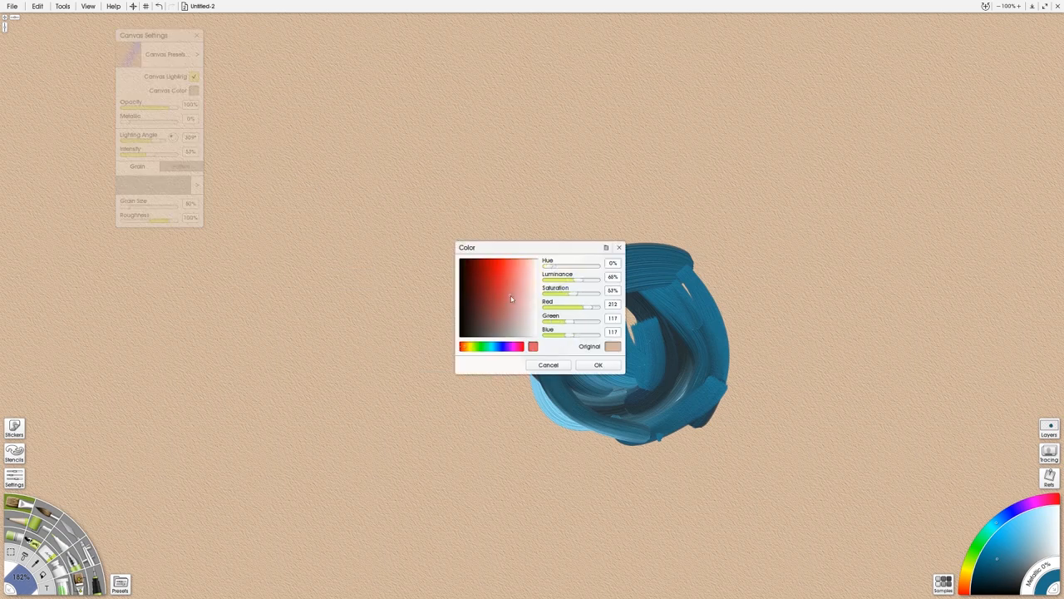
click(598, 364)
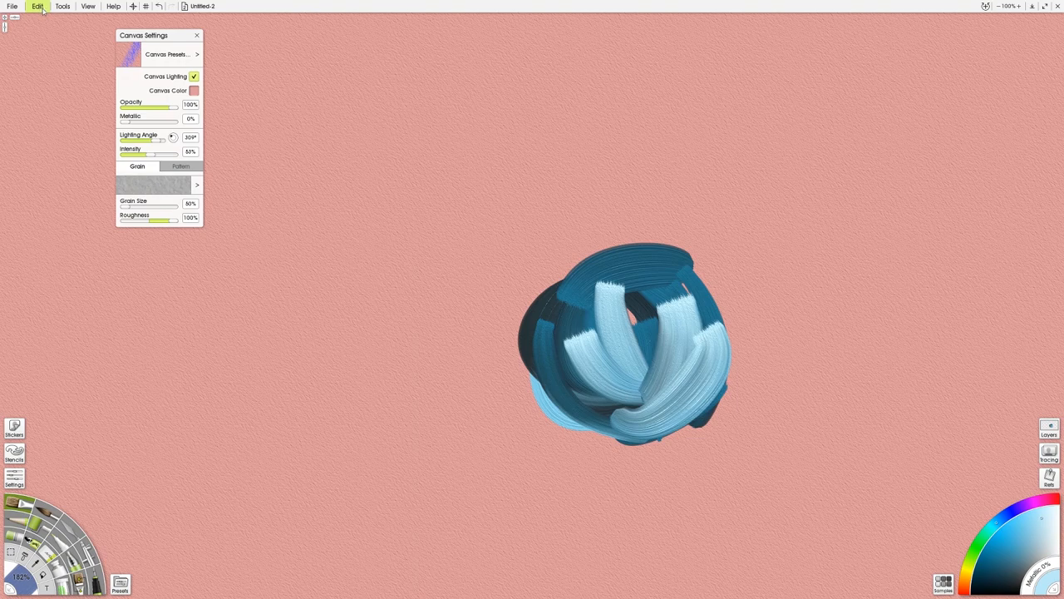
Step: Restore the canvas to its original tan colour
click(193, 89)
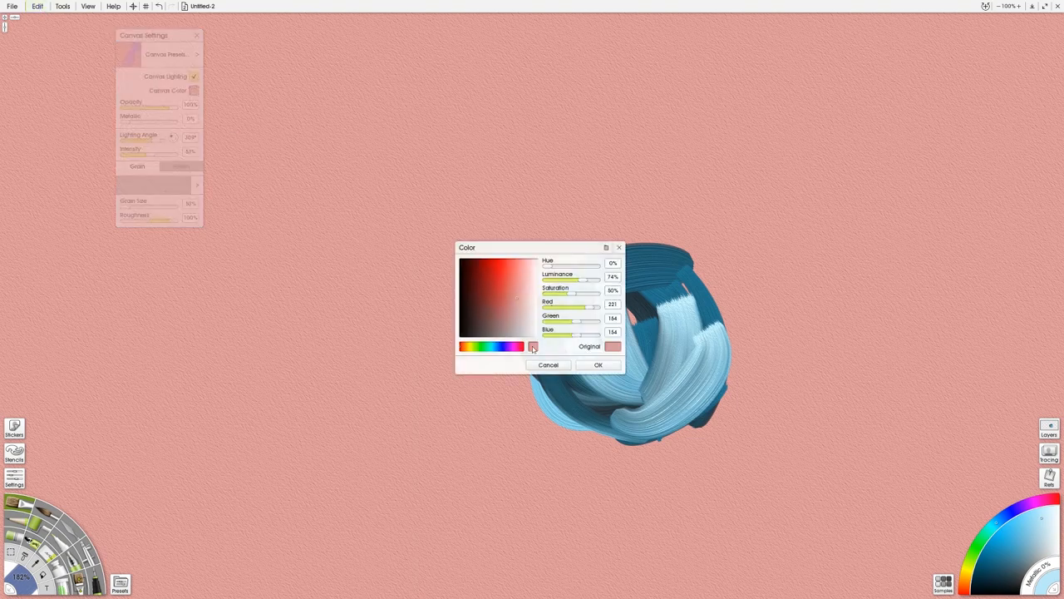
click(465, 347)
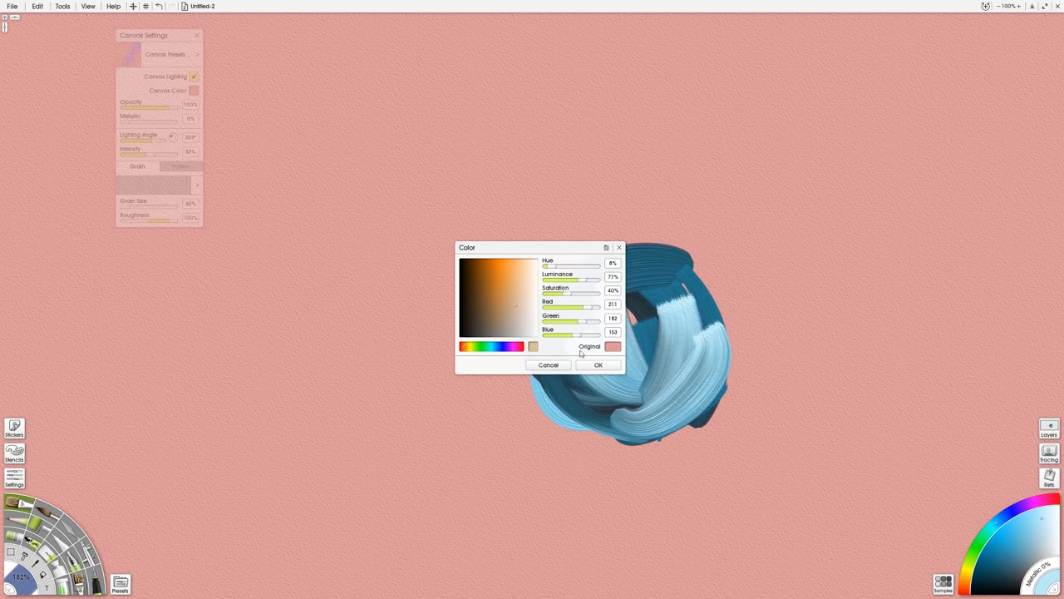
click(598, 364)
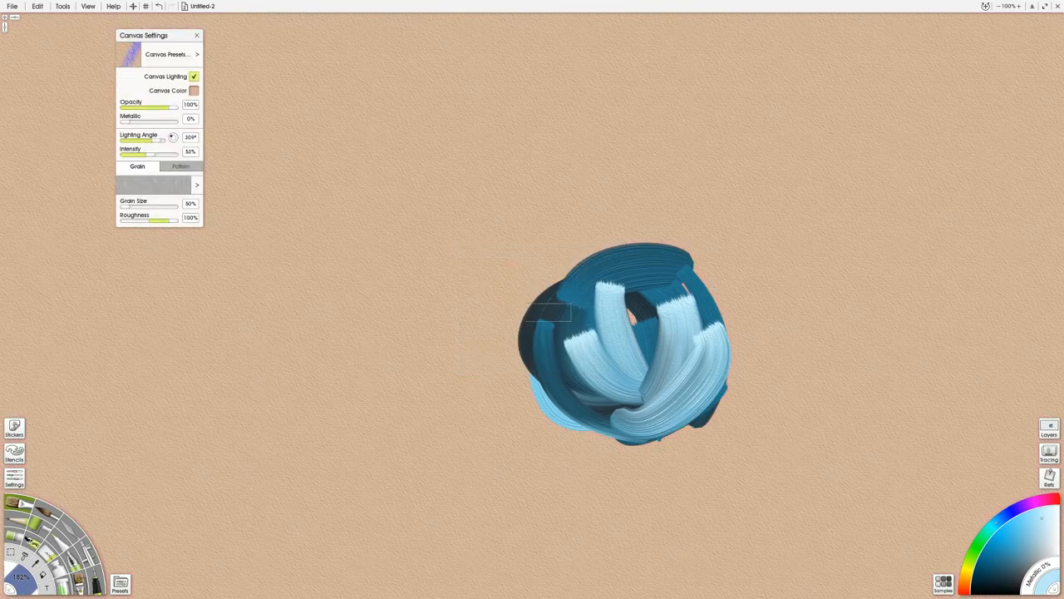
Step: Clear all test strokes from the layer and move the Canvas Settings panel aside
click(37, 7)
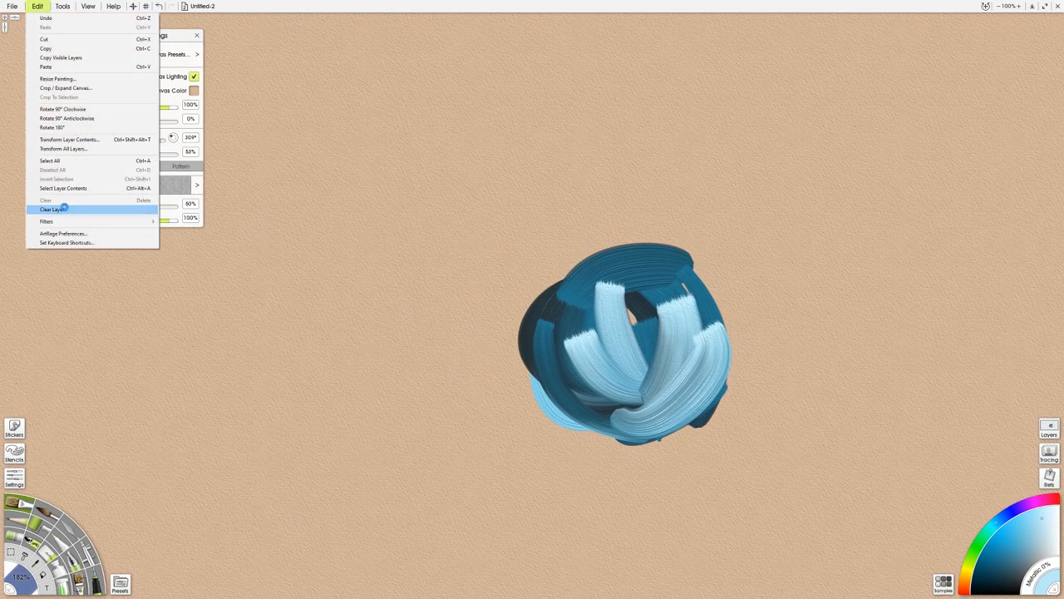
click(51, 209)
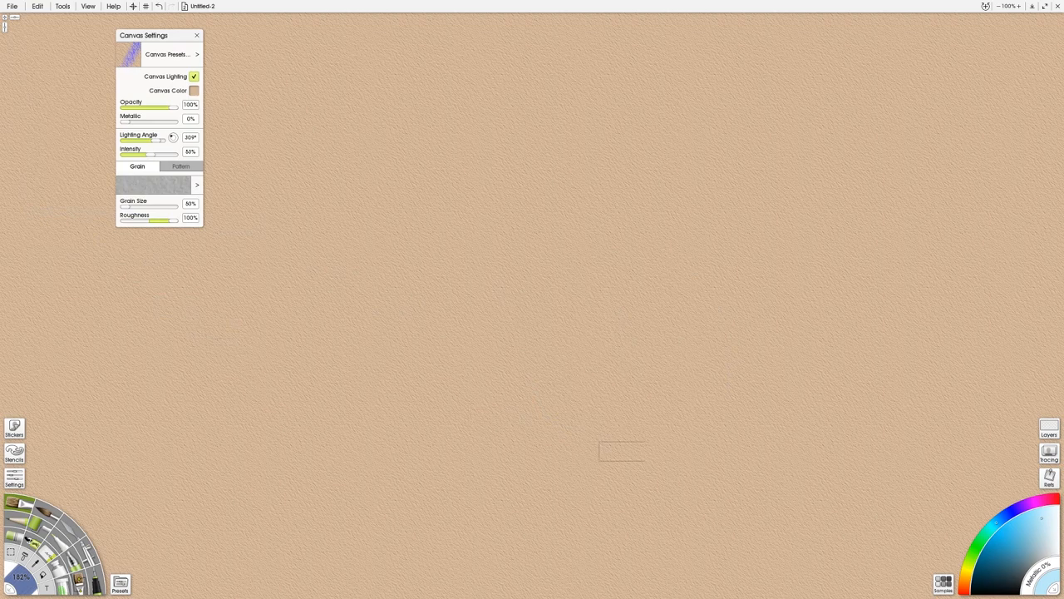
drag(158, 35, 93, 42)
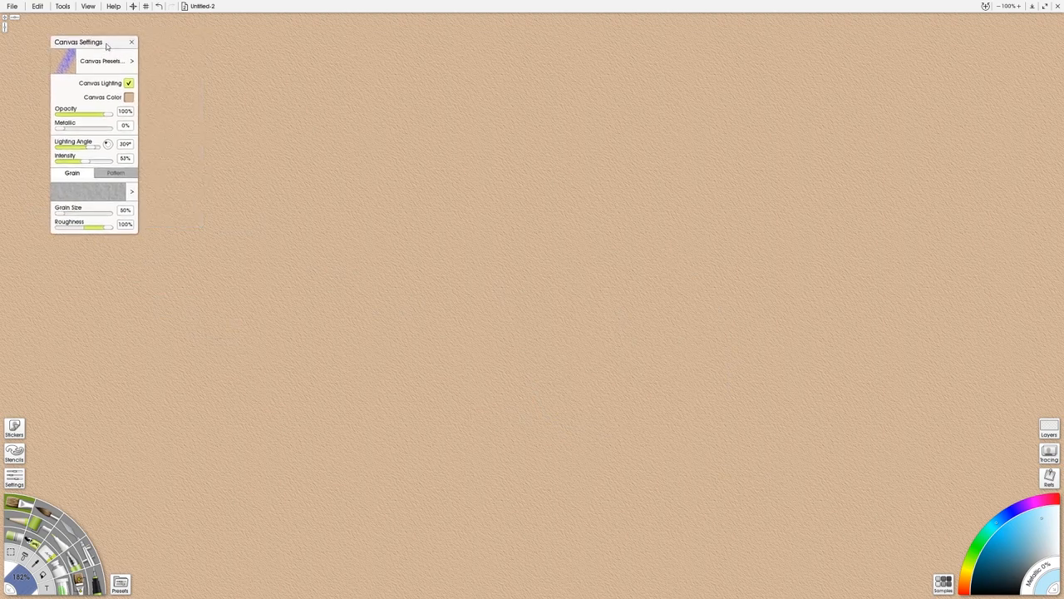
Step: Raise the canvas's pixels-per-inch resolution in Crop / Expand Canvas and apply it
click(37, 7)
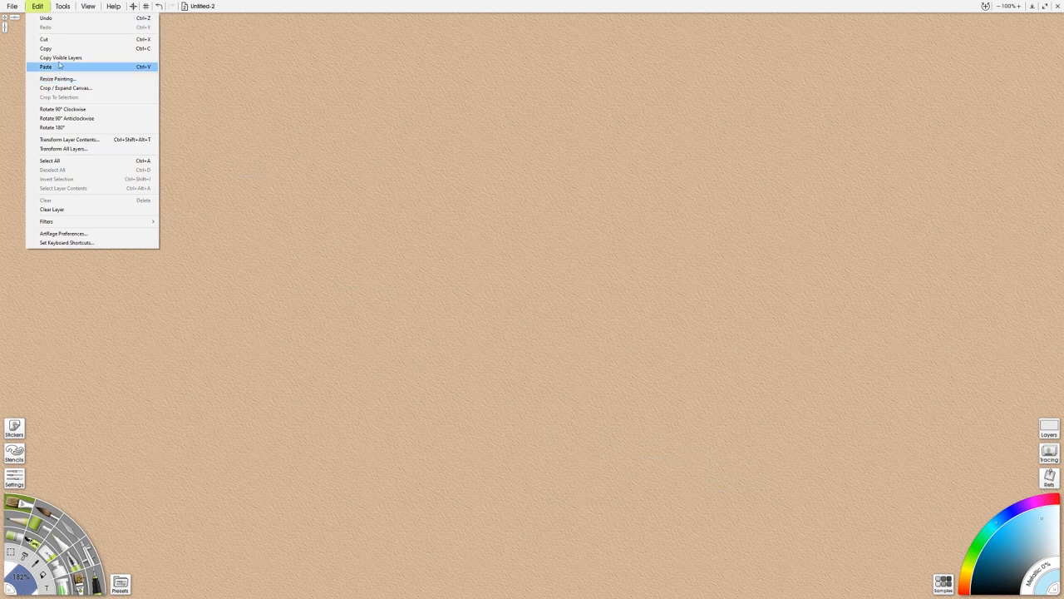
click(65, 87)
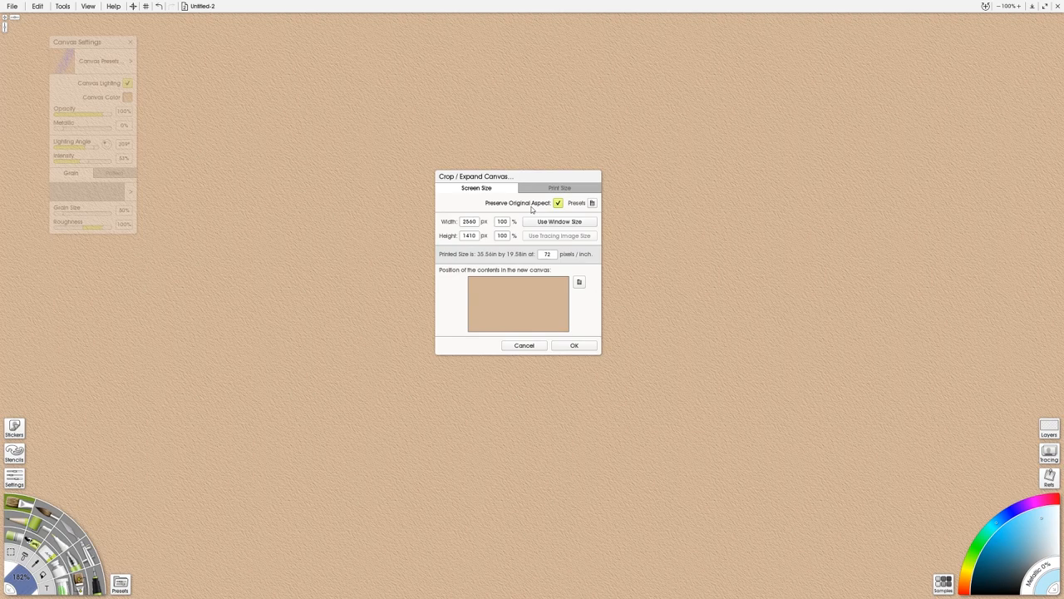
mouse_move(559, 221)
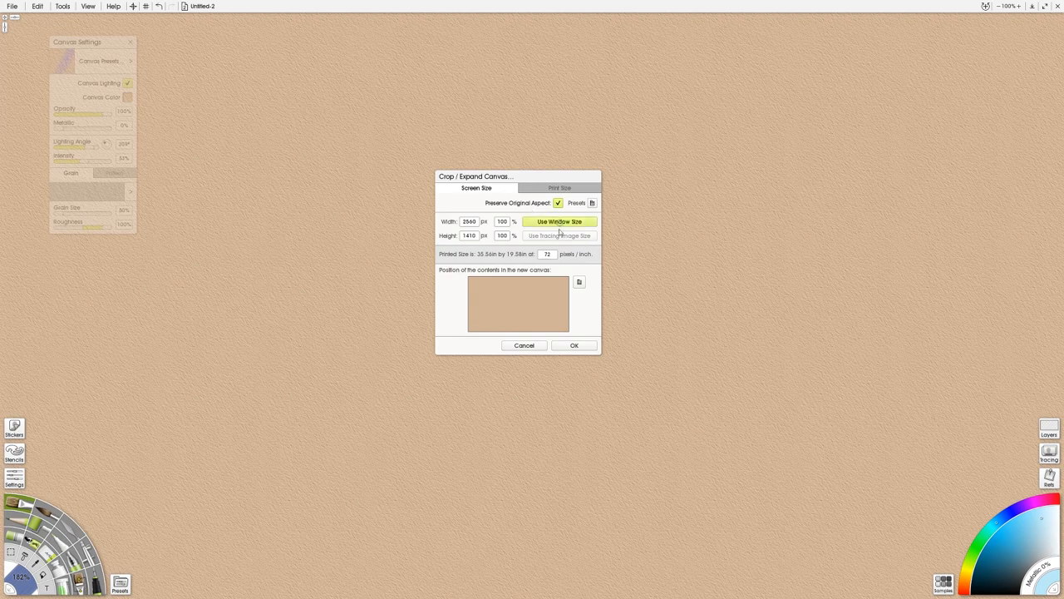
mouse_move(409, 201)
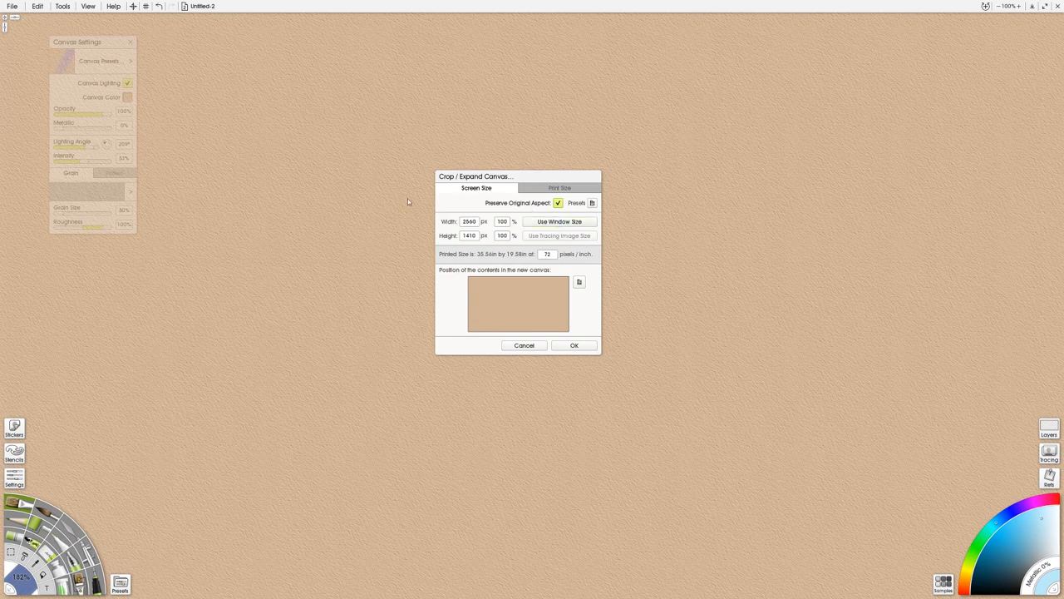
mouse_move(615, 362)
text(300)
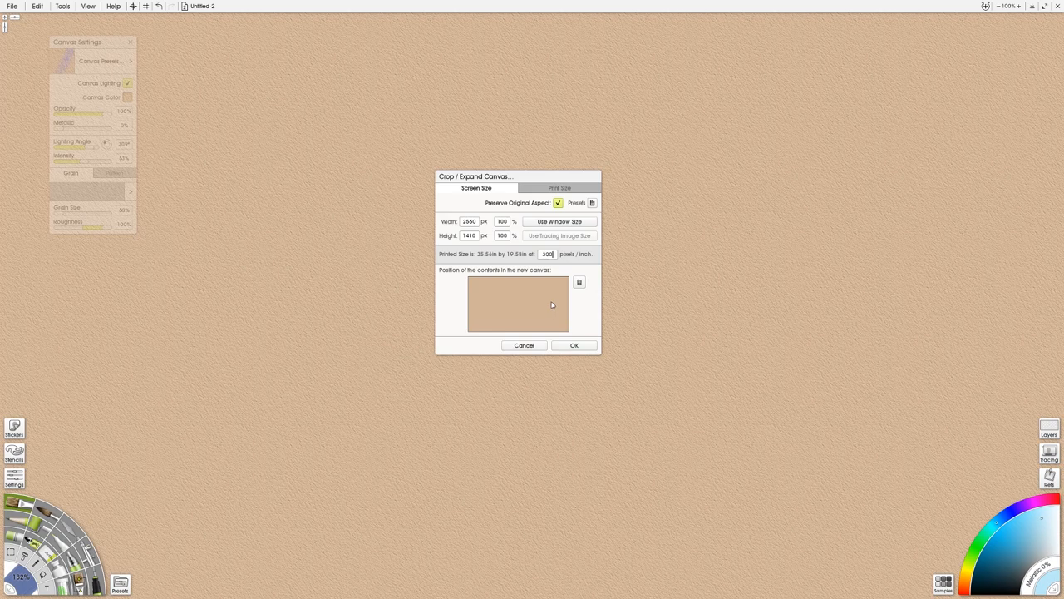
click(574, 344)
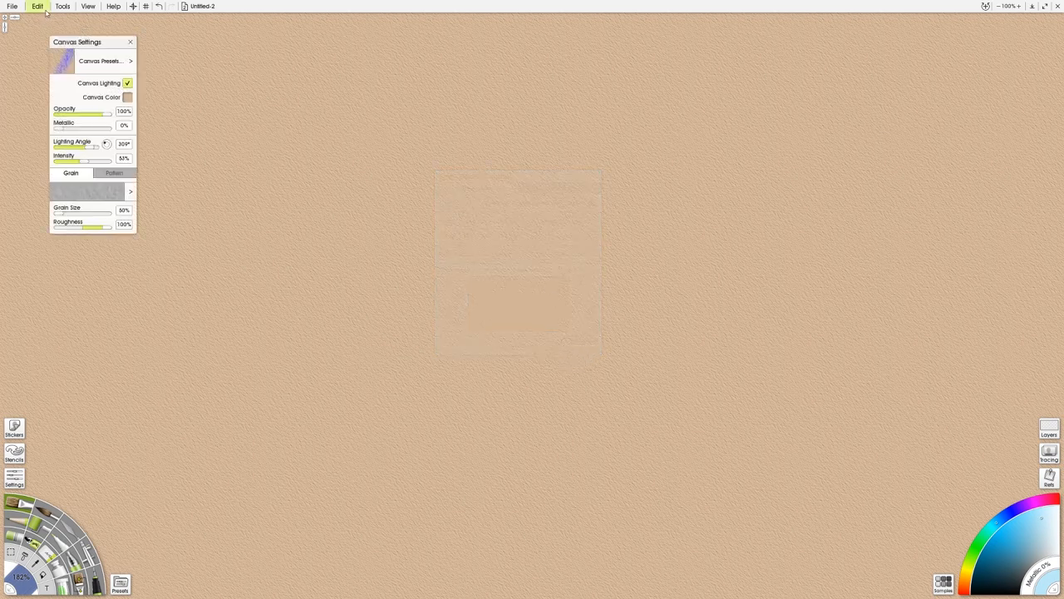
Step: Reopen Crop / Expand Canvas and show the Print Size measurements in inches
click(37, 7)
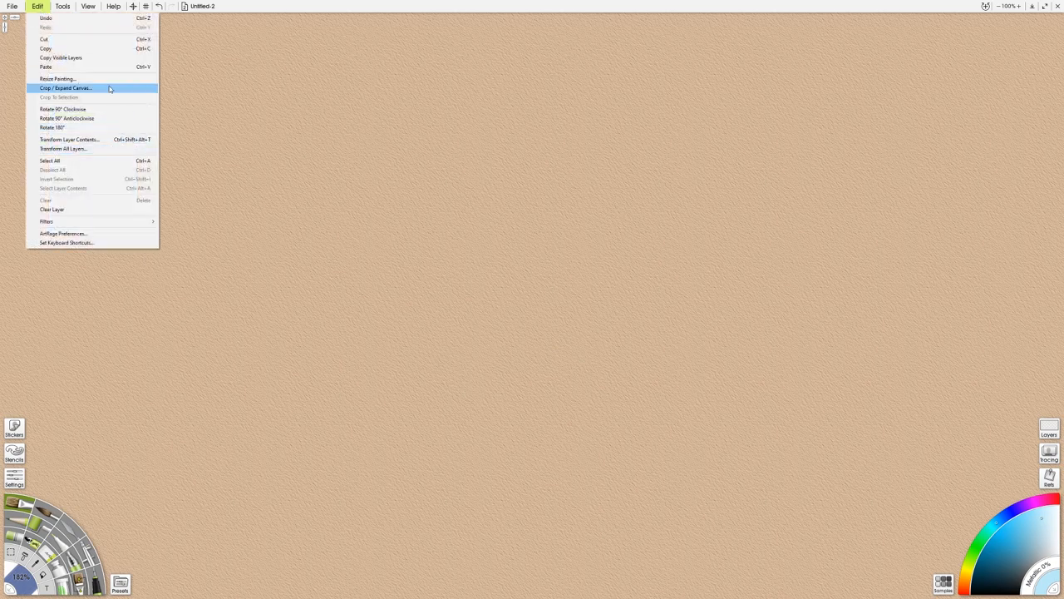
click(66, 87)
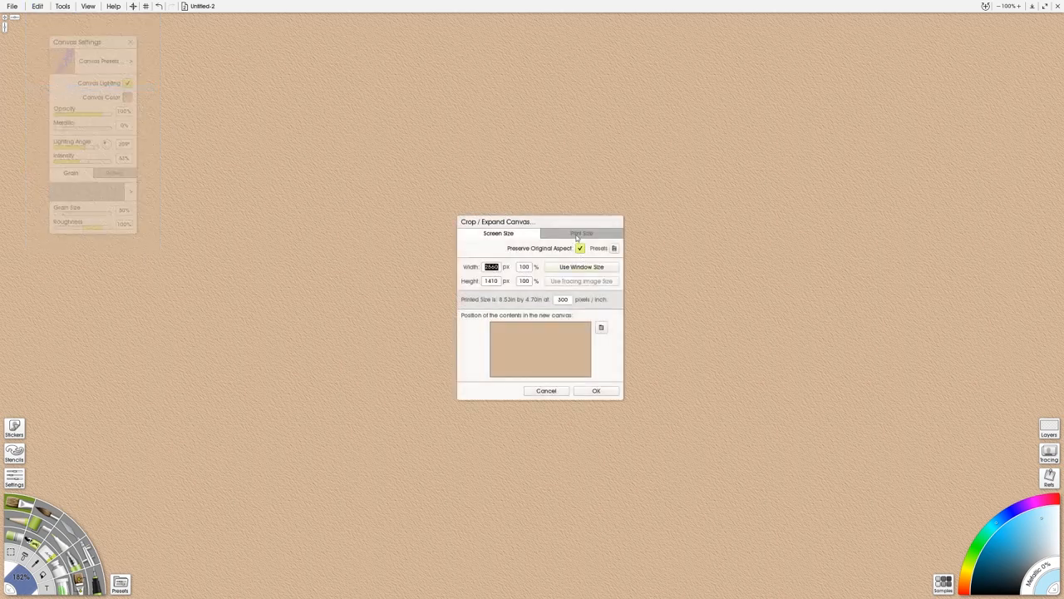
click(582, 233)
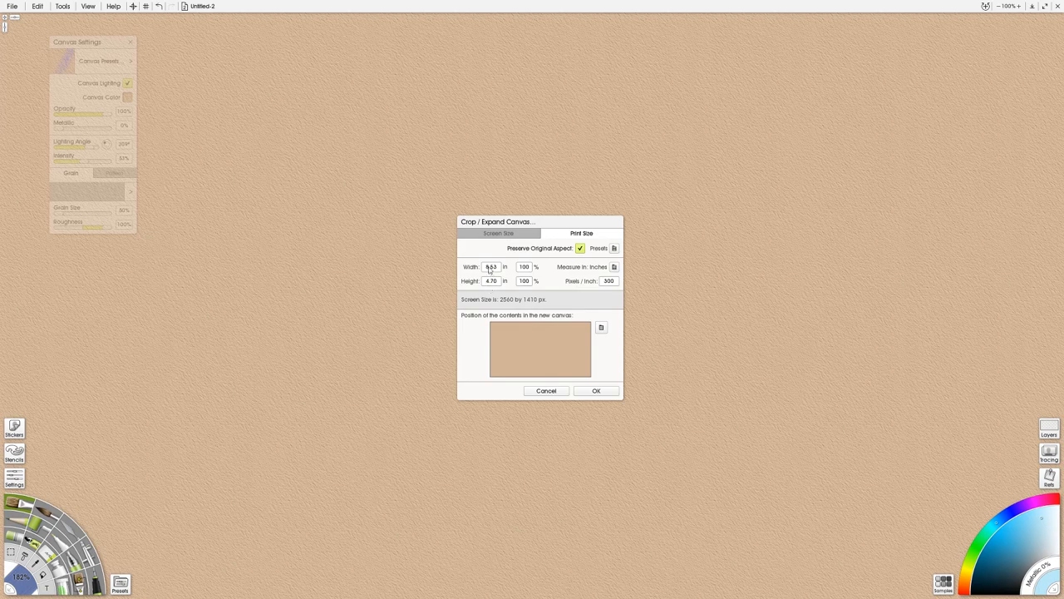
click(499, 232)
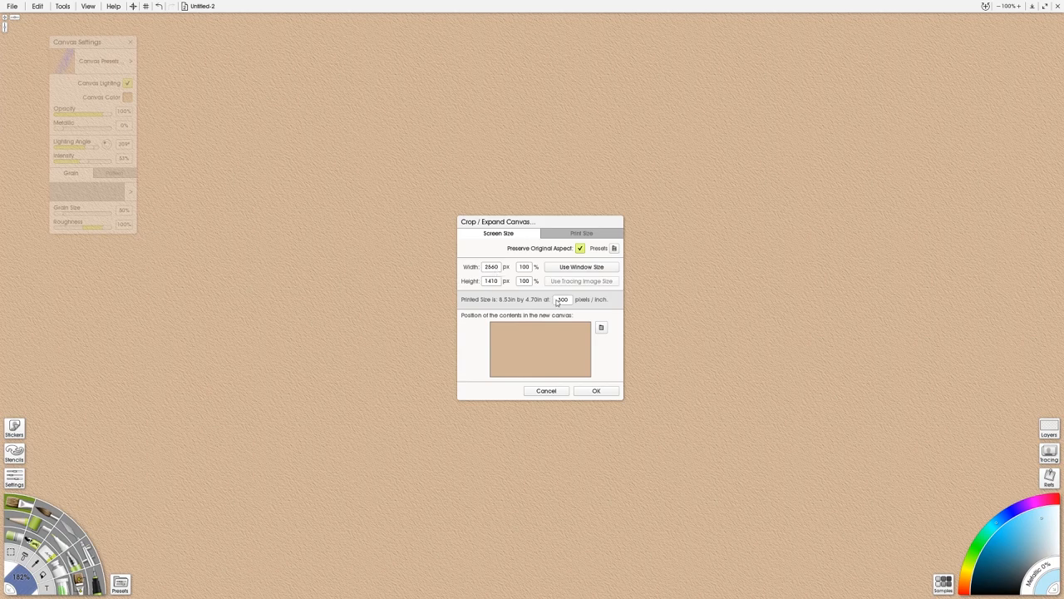
click(582, 233)
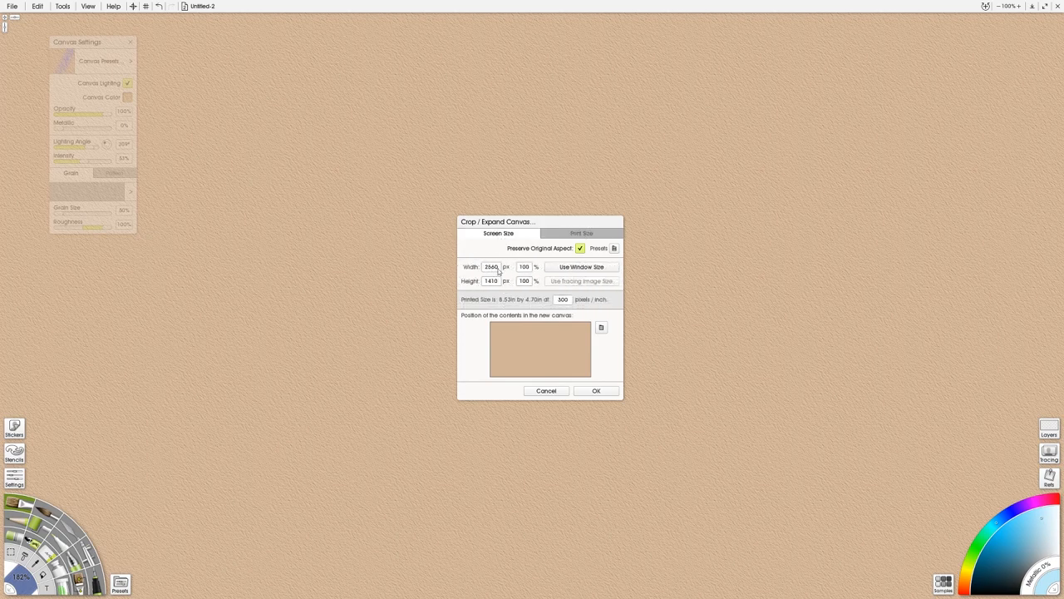
click(582, 233)
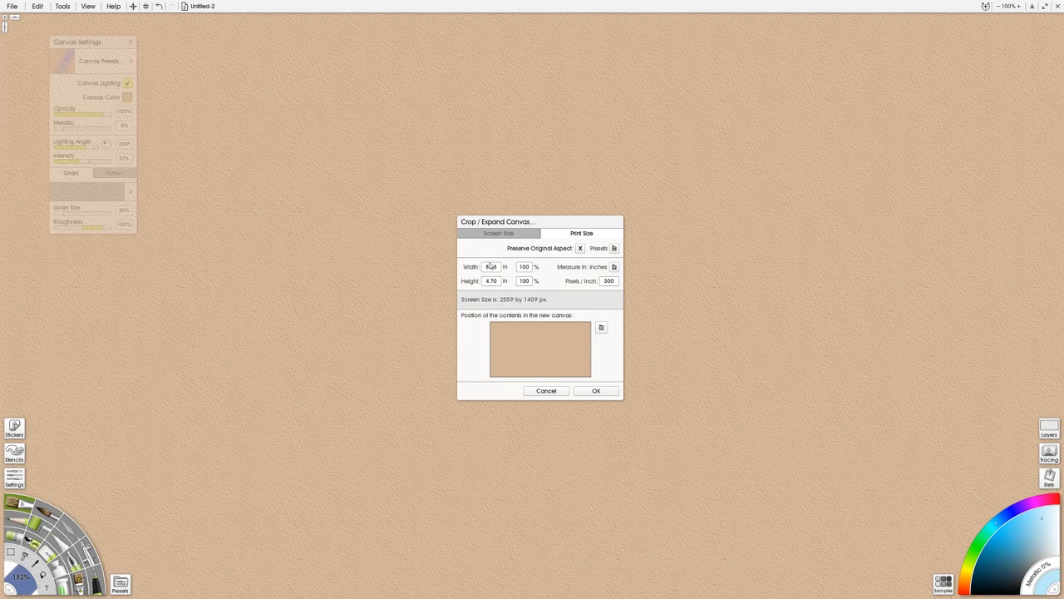
Step: Enter a new canvas width and apply the expanded canvas size
triple_click(490, 266)
text(16)
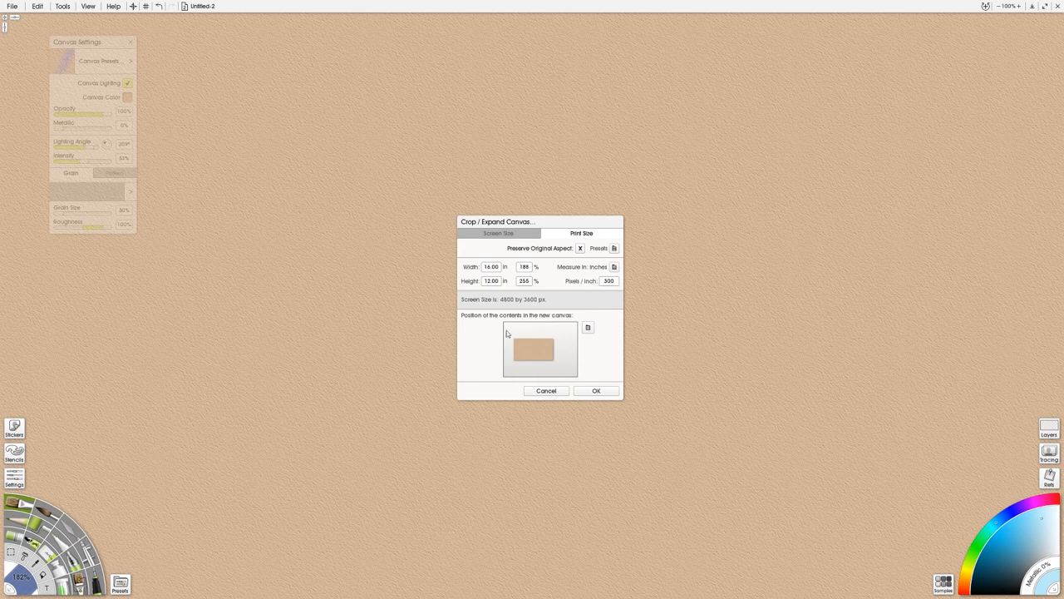
mouse_move(507, 322)
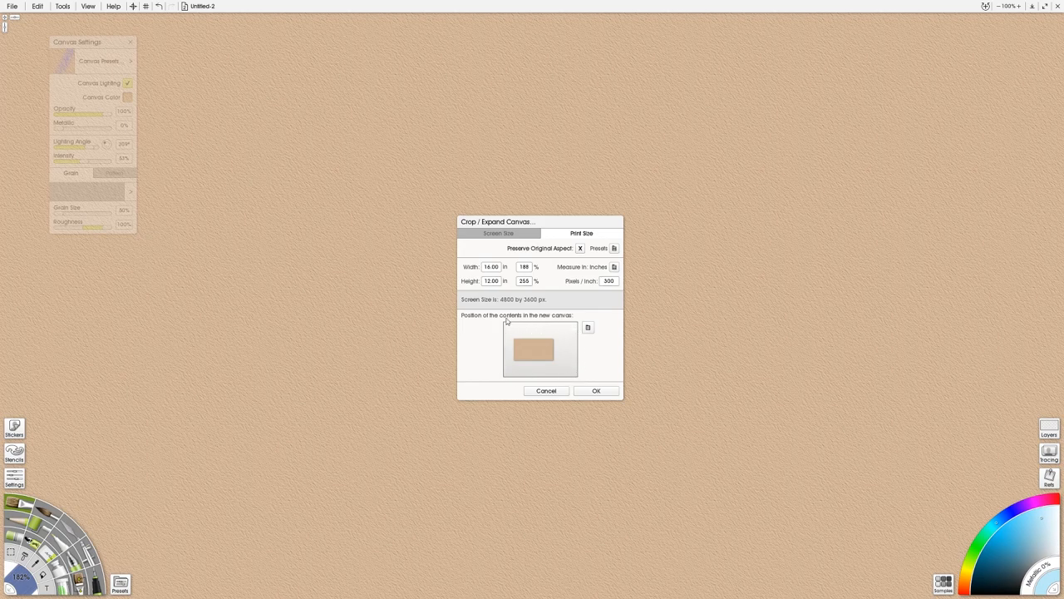
mouse_move(595, 391)
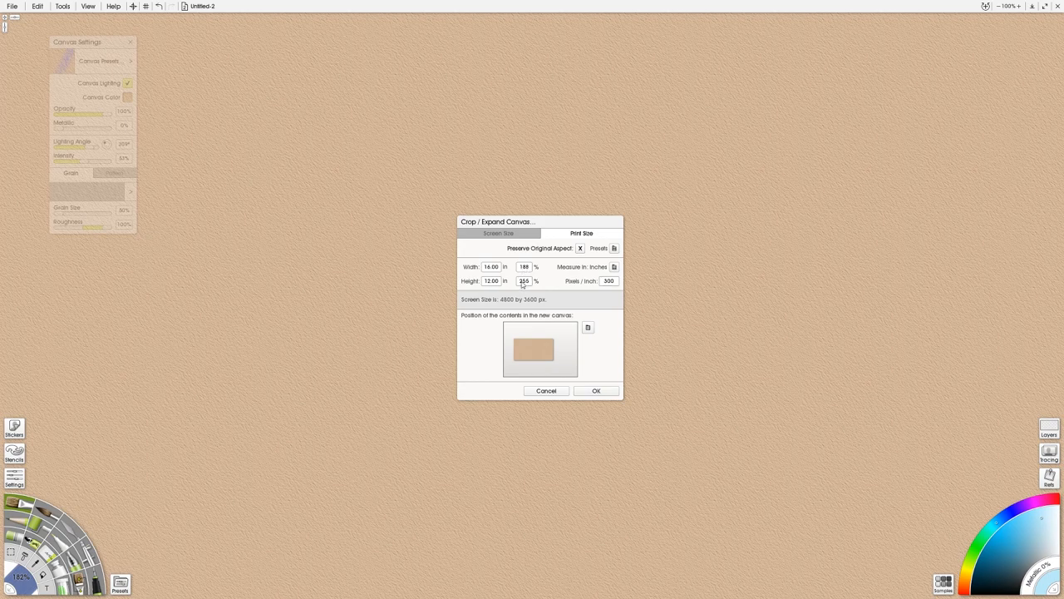
mouse_move(591, 388)
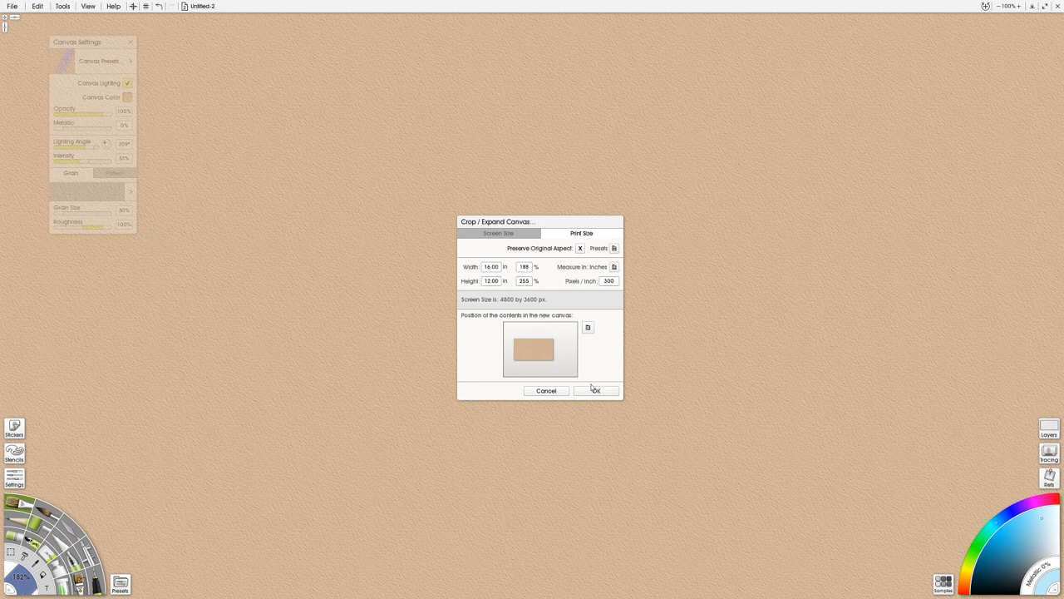
click(595, 389)
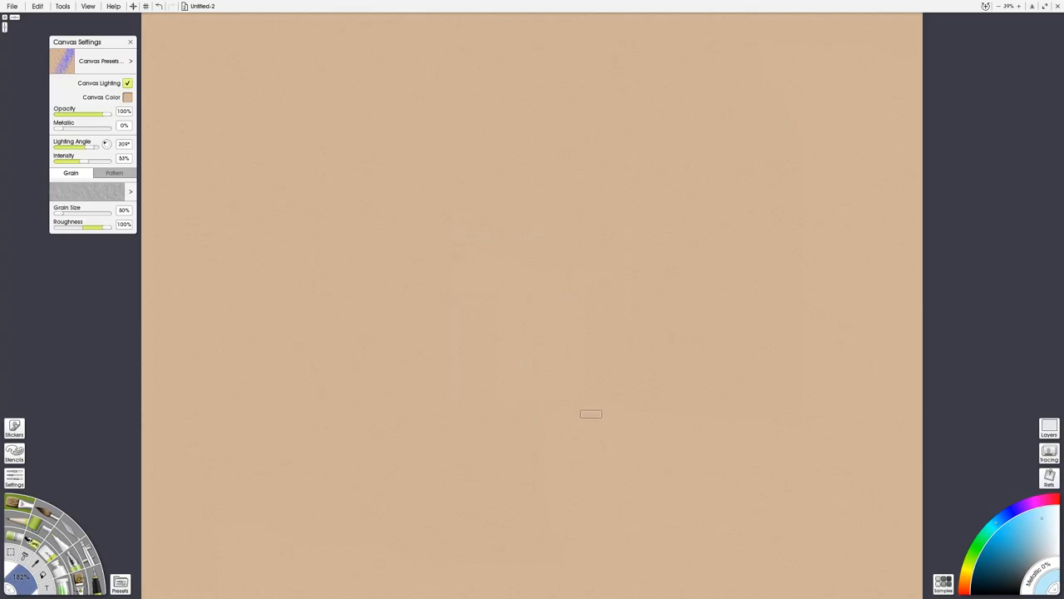
mouse_move(1001, 9)
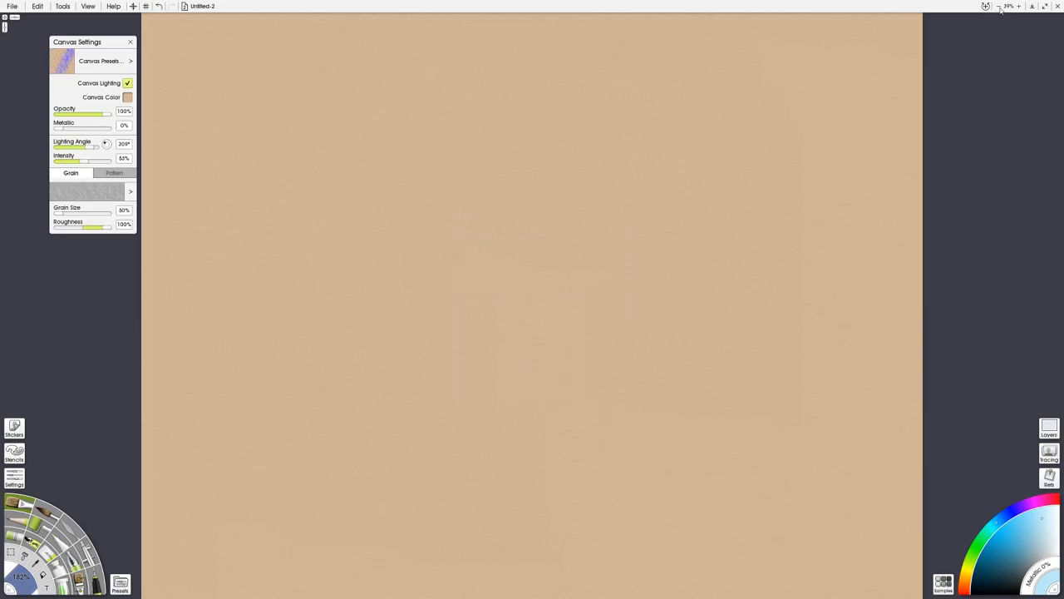
mouse_move(1004, 10)
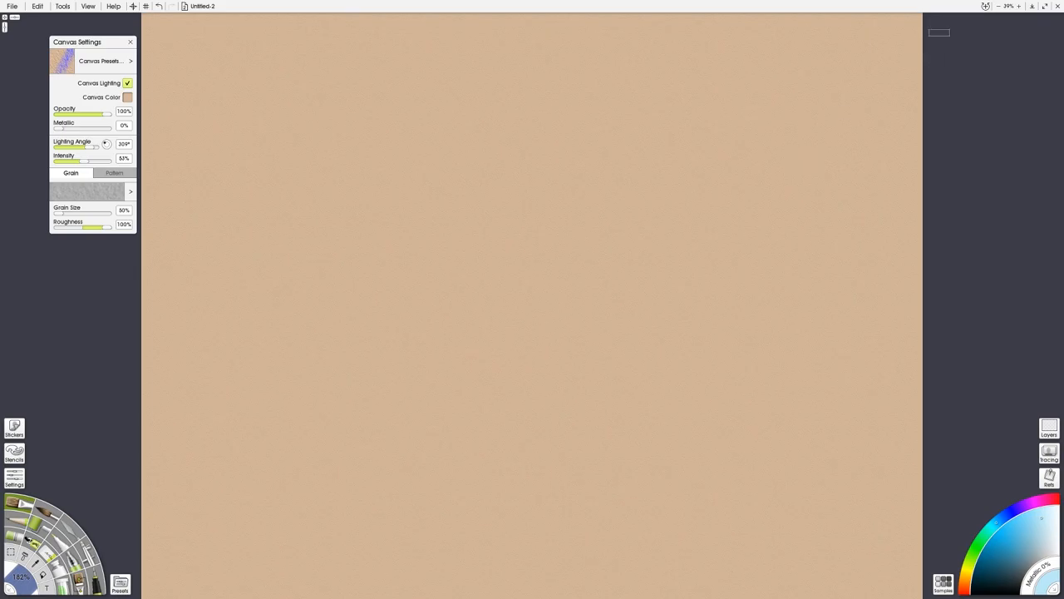
Step: Paint pale blue test strokes and bring up the Zoom Level entry
drag(552, 319, 566, 396)
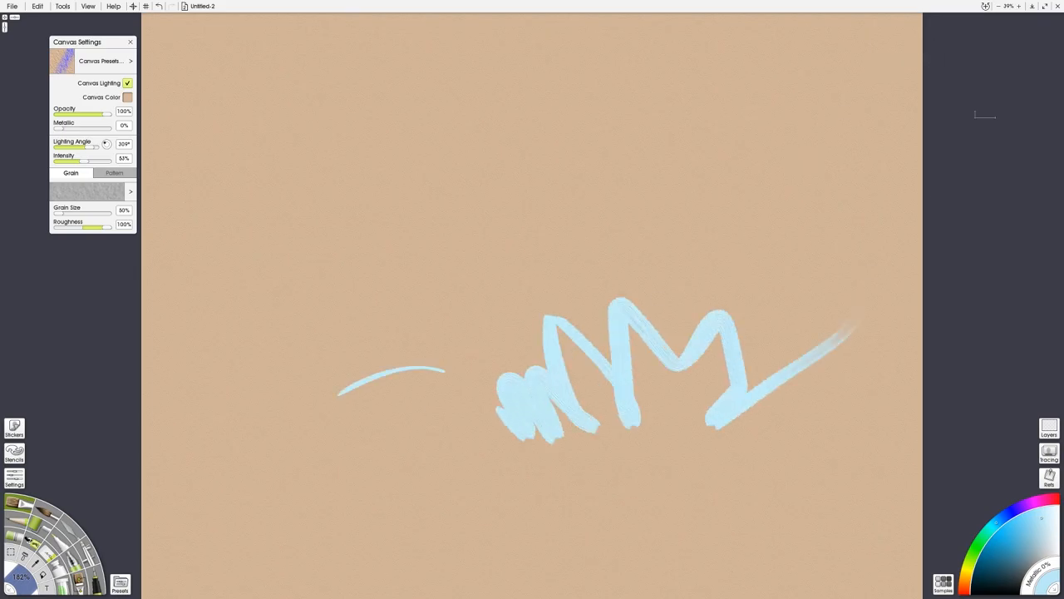
click(1019, 7)
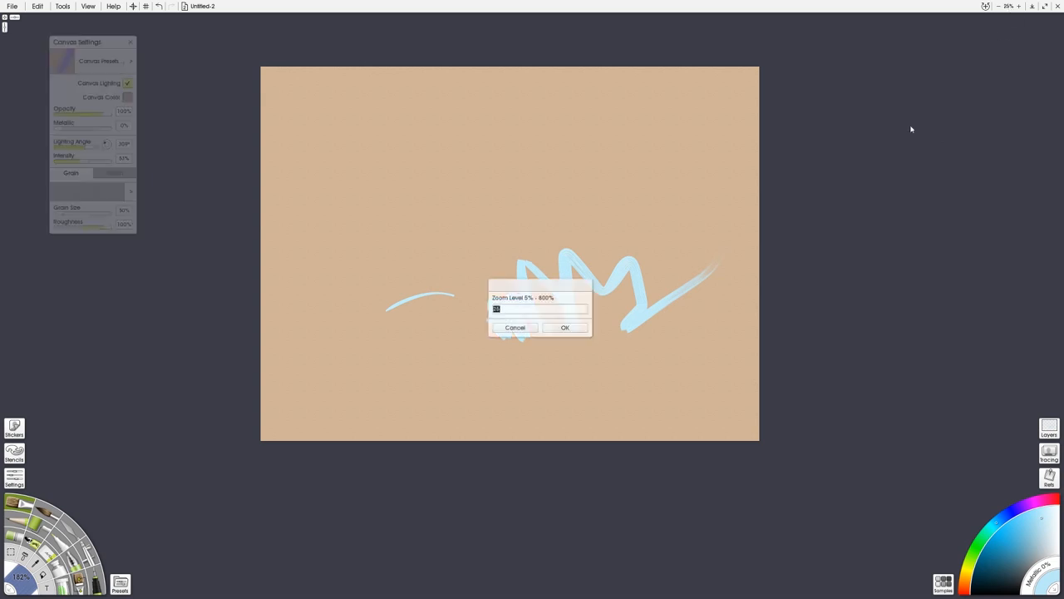
Step: Apply a custom zoom level of 34 so the test strokes show larger
text(34)
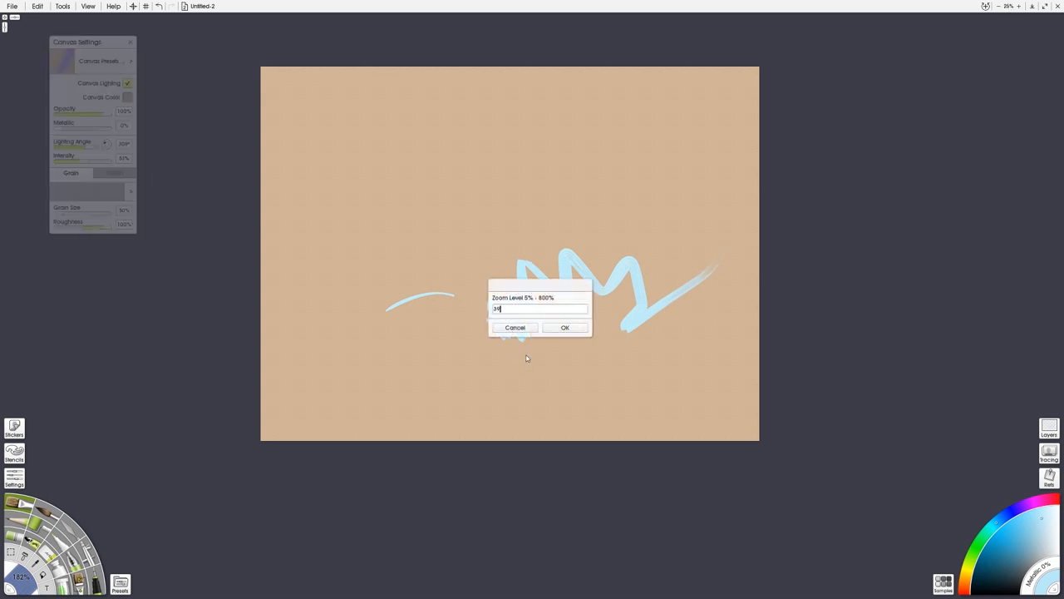
click(565, 326)
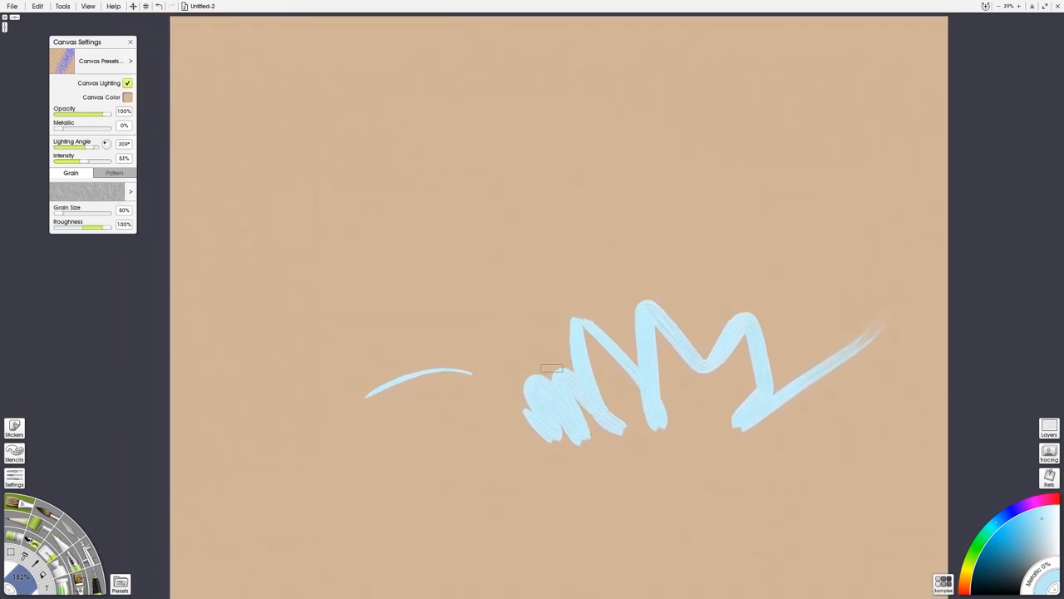
Step: Scribble more pale blue doodles, a smiley face and numbers across the canvas
drag(552, 369, 562, 280)
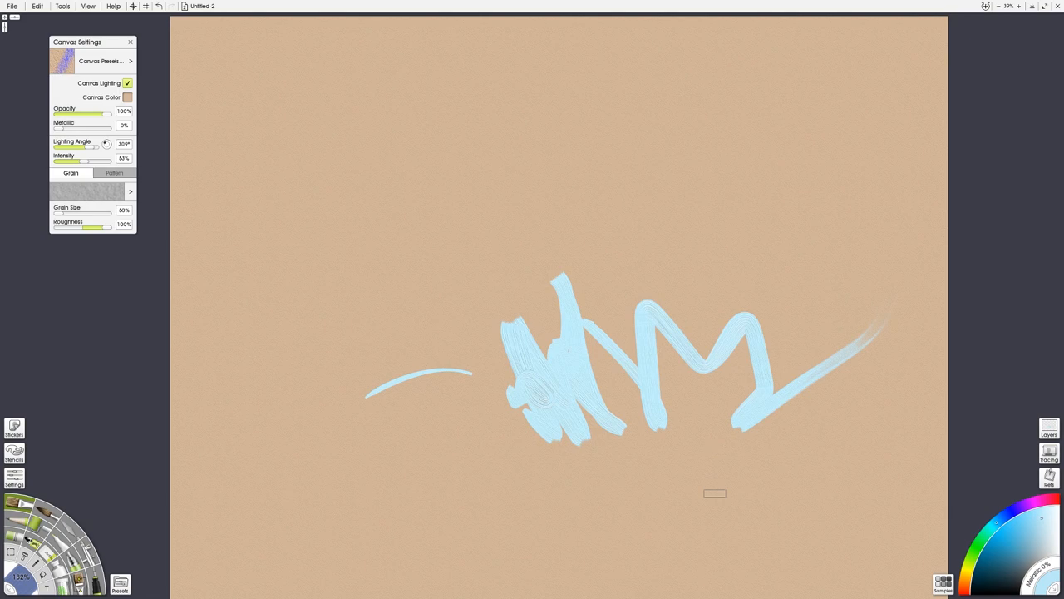
mouse_move(595, 460)
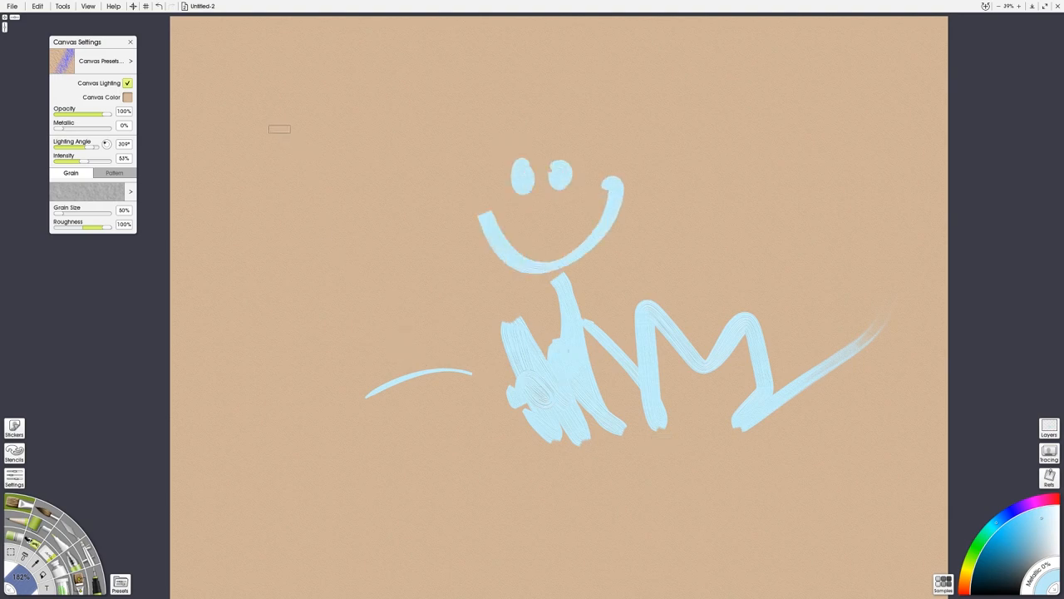
drag(274, 125, 319, 186)
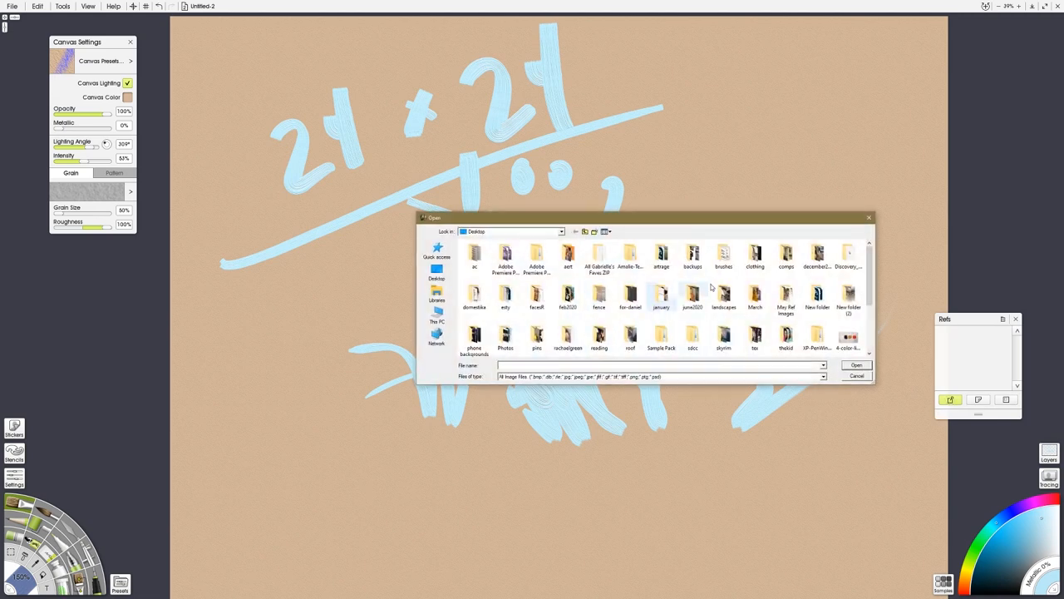
Step: Load the paintbrush-jar photo as a reference image, listing All Image Files
scroll(down, 3)
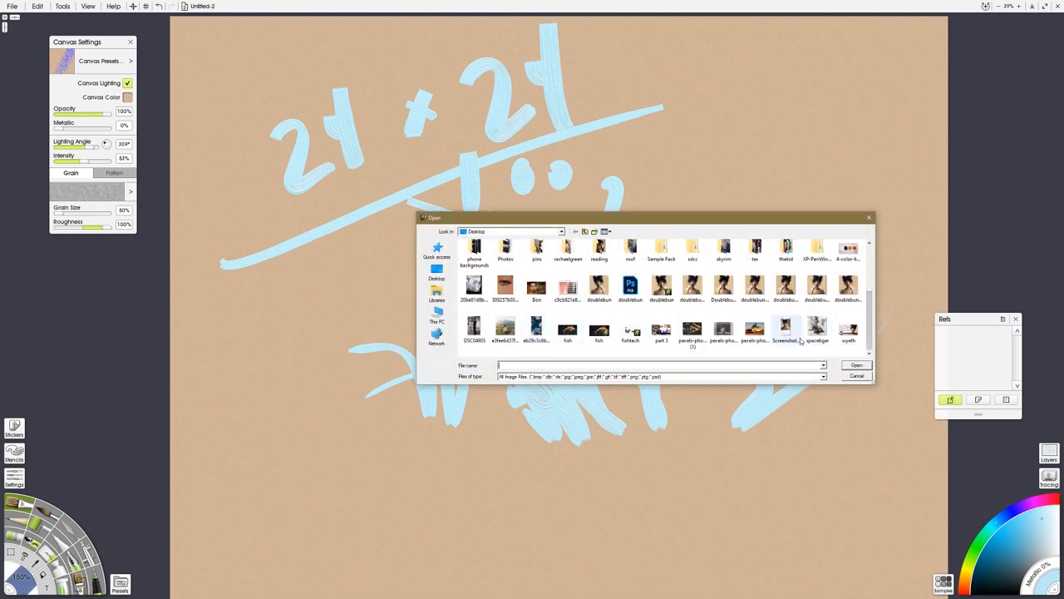
click(821, 376)
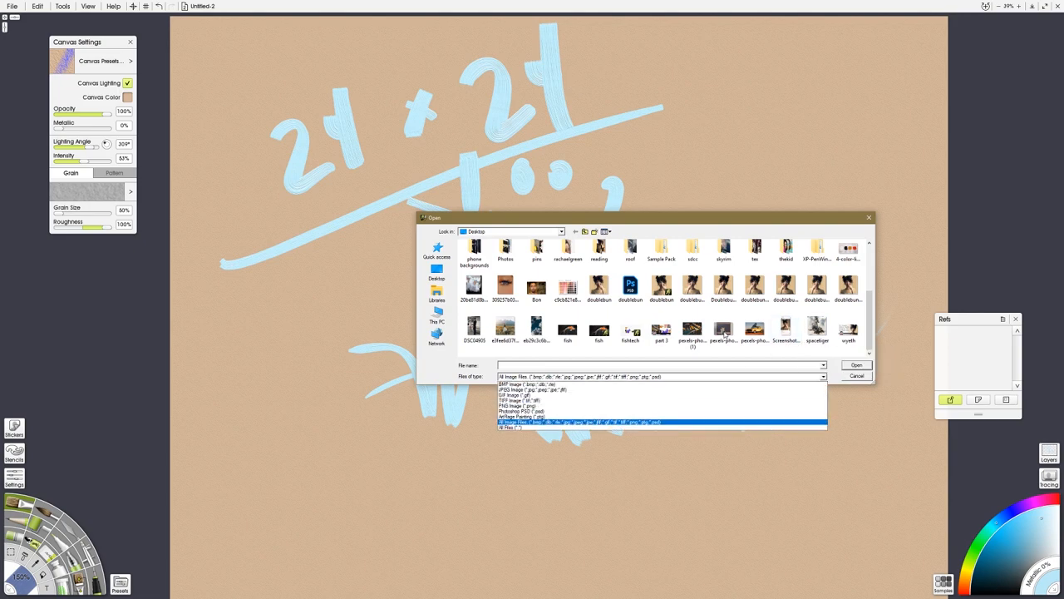
click(724, 331)
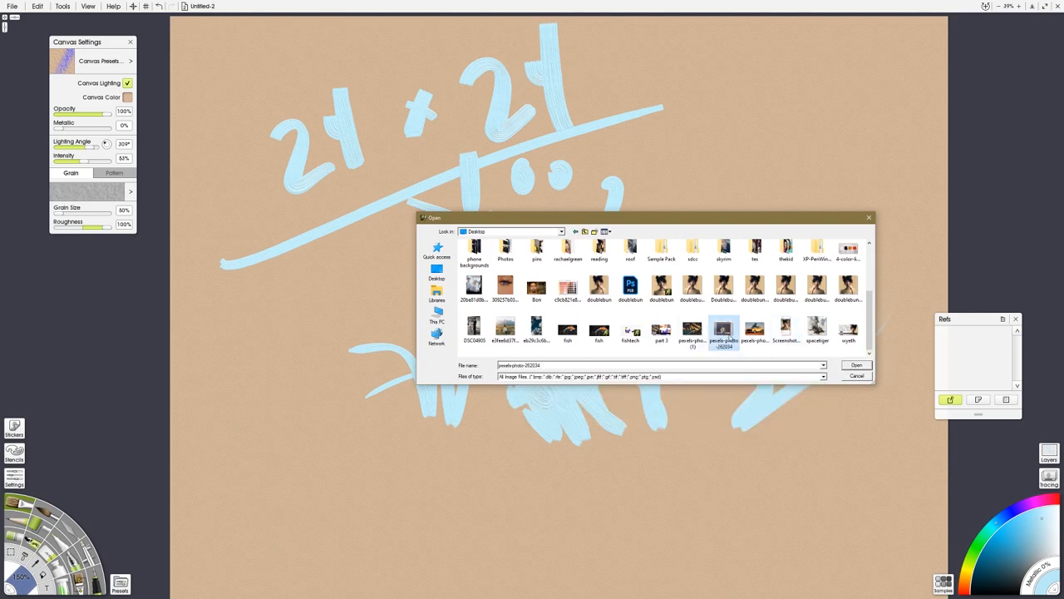
click(857, 364)
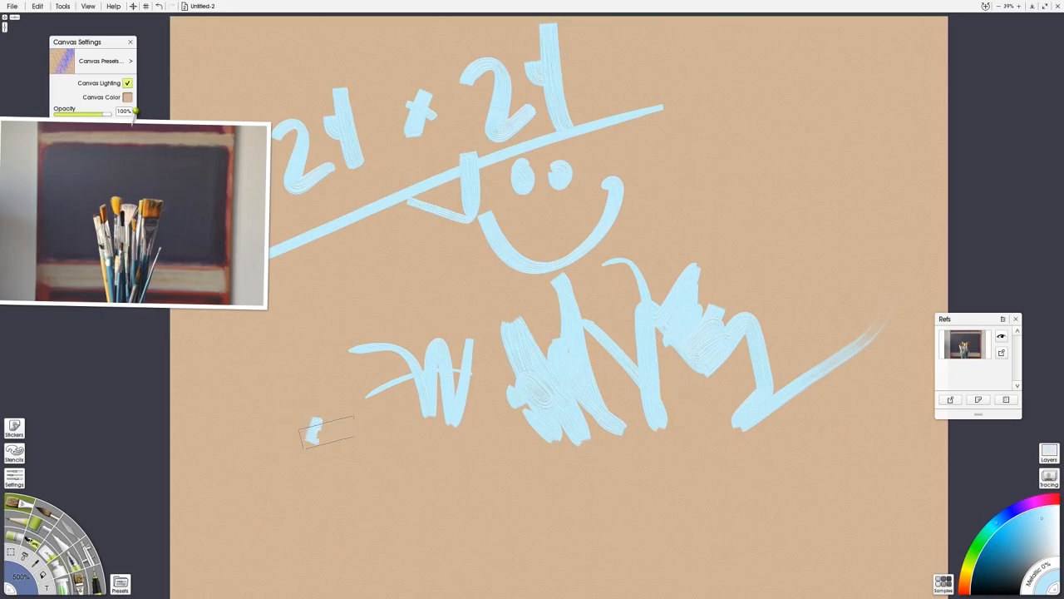
Step: Paint broad sweeping pale blue oil strokes over the lower and upper-right canvas
drag(325, 432, 832, 499)
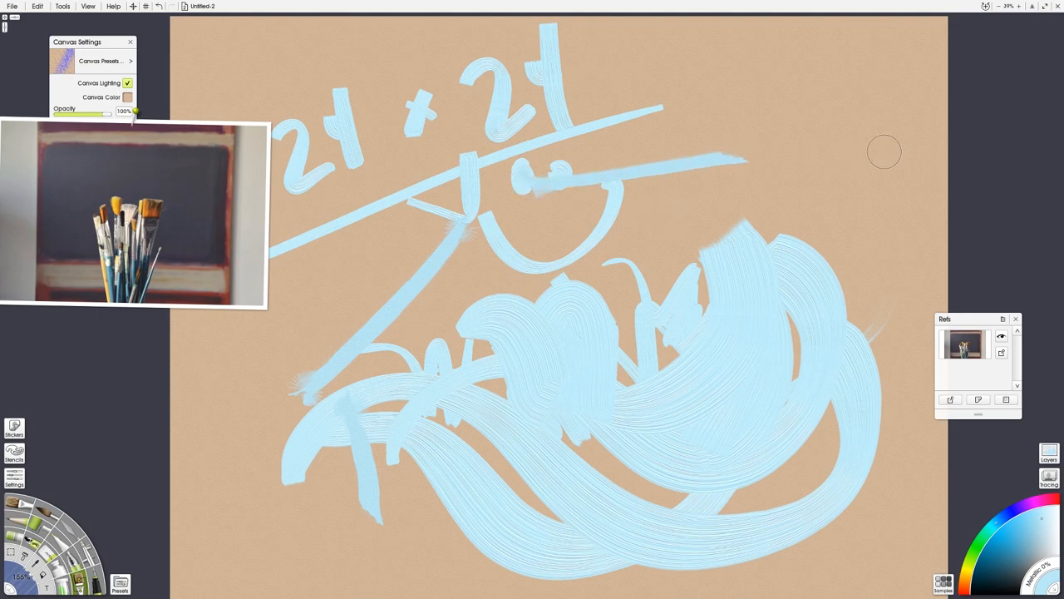
drag(723, 153, 880, 155)
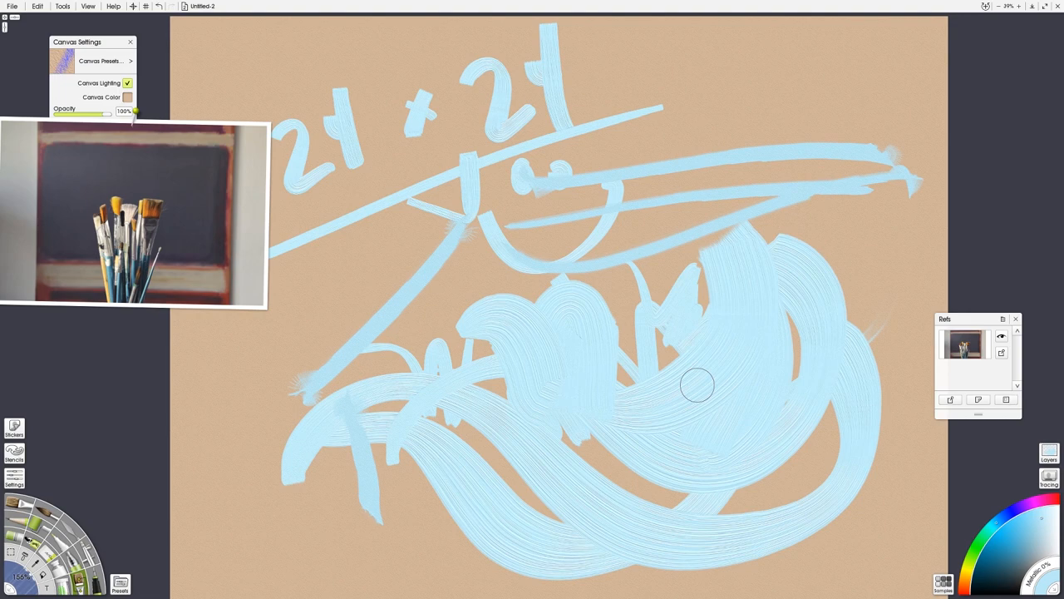
mouse_move(50, 485)
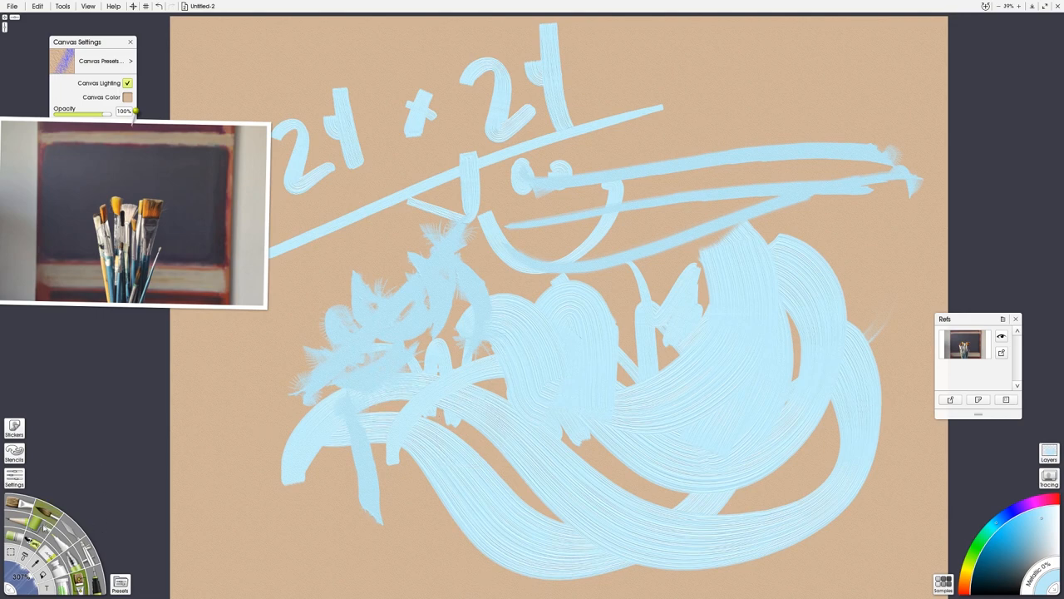
click(14, 478)
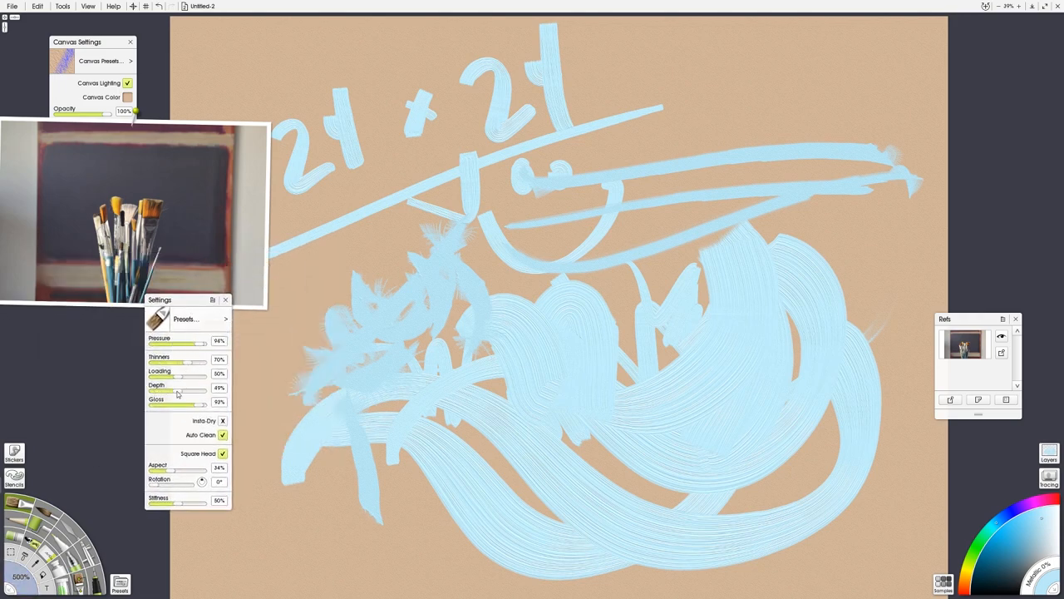
Step: Smear the blue strokes into one soft blended patch with the Palette Knife
drag(201, 342, 172, 343)
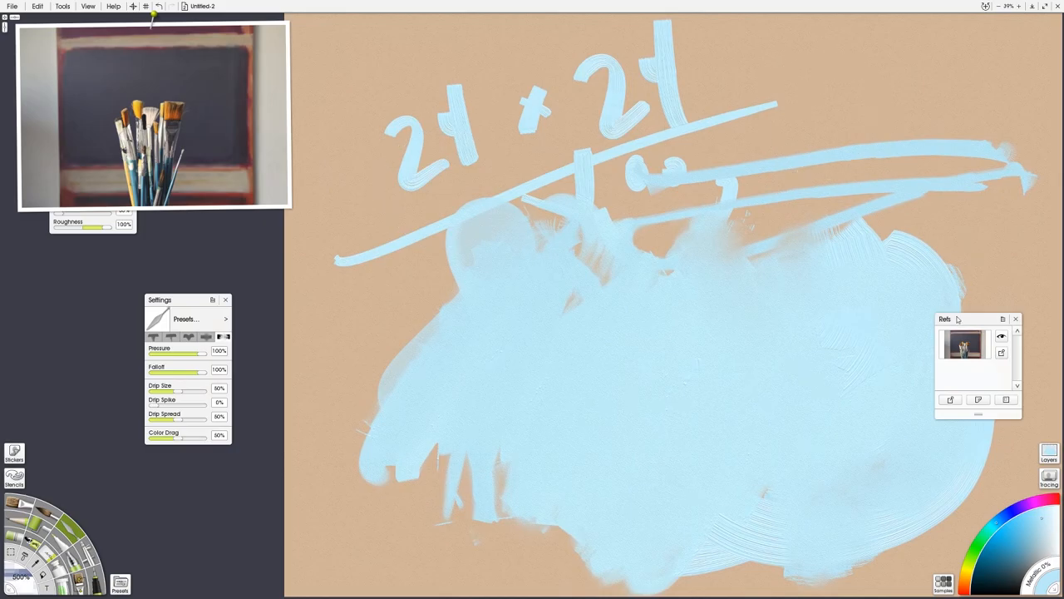
Step: Arrange the References and Canvas Settings panels stacked beside the photo
drag(978, 319, 253, 213)
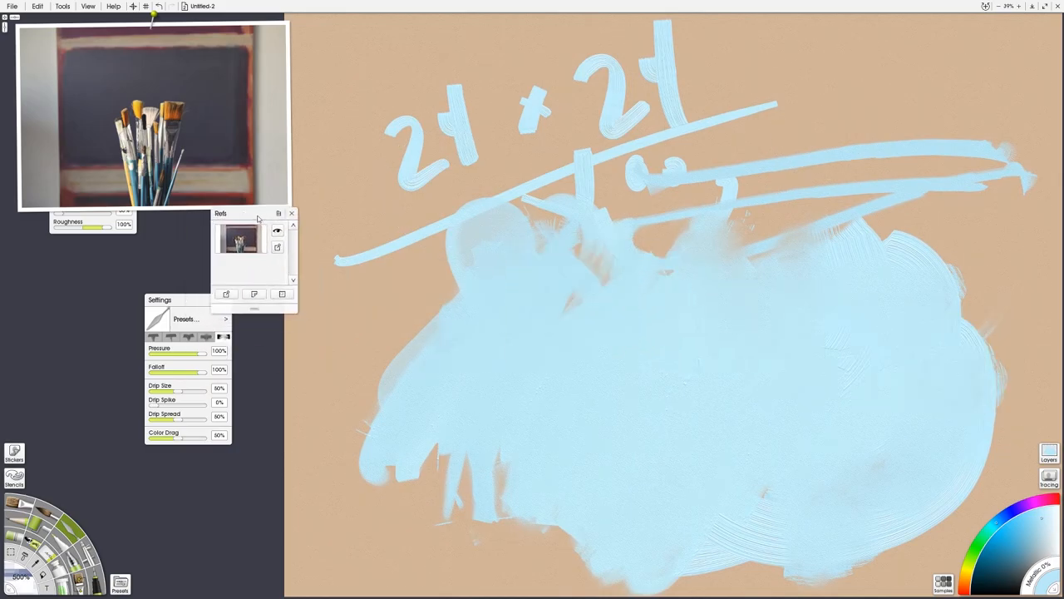
drag(159, 299, 133, 223)
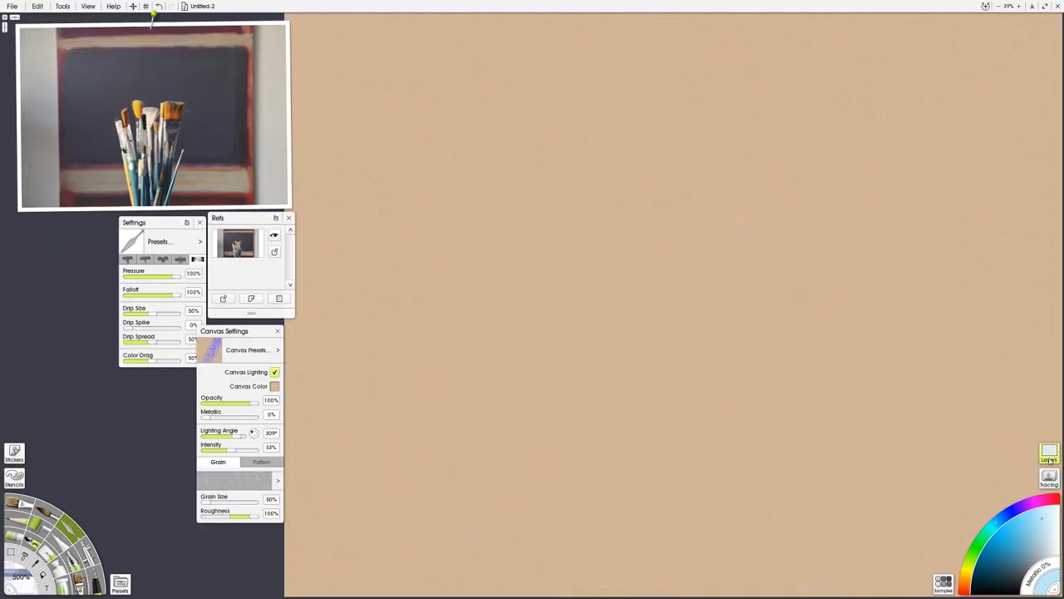
Step: Sketch pencil guide lines for the brush shapes on a layer
click(1047, 452)
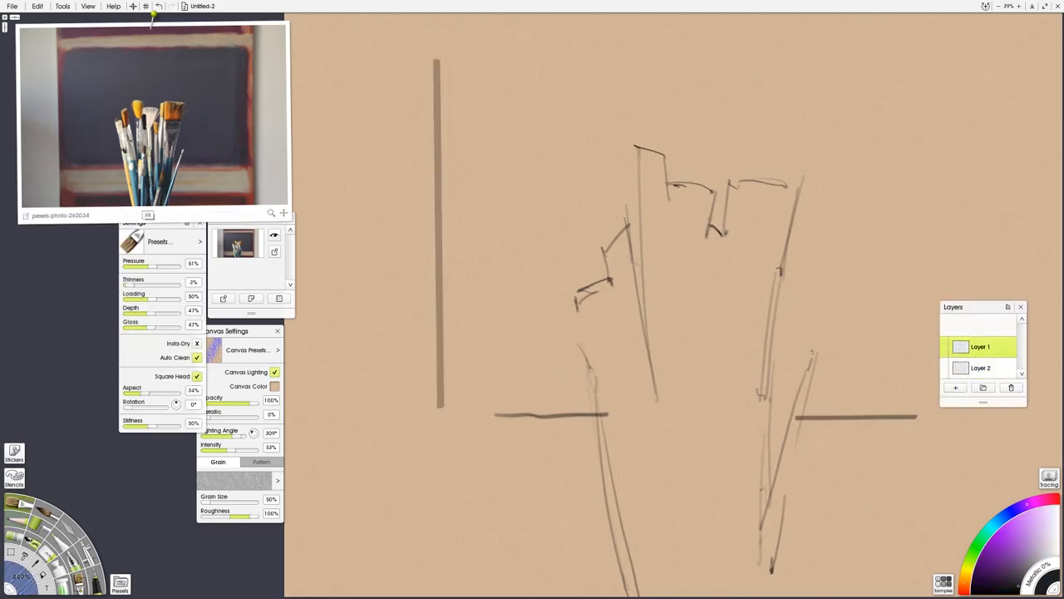
drag(607, 416, 645, 499)
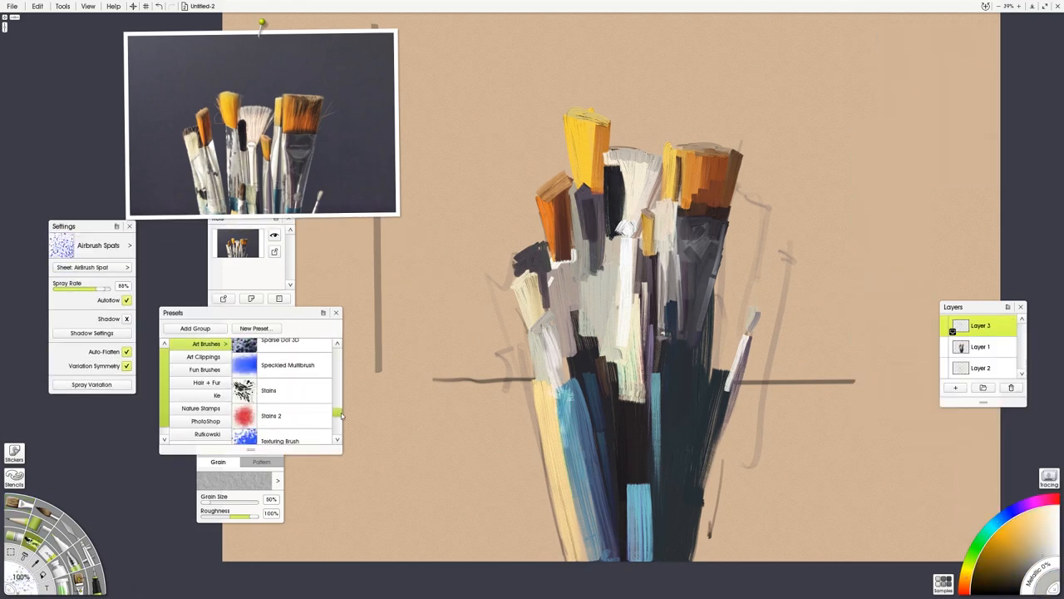
Step: Choose the Square Canvas oil brush preset for the background
click(273, 401)
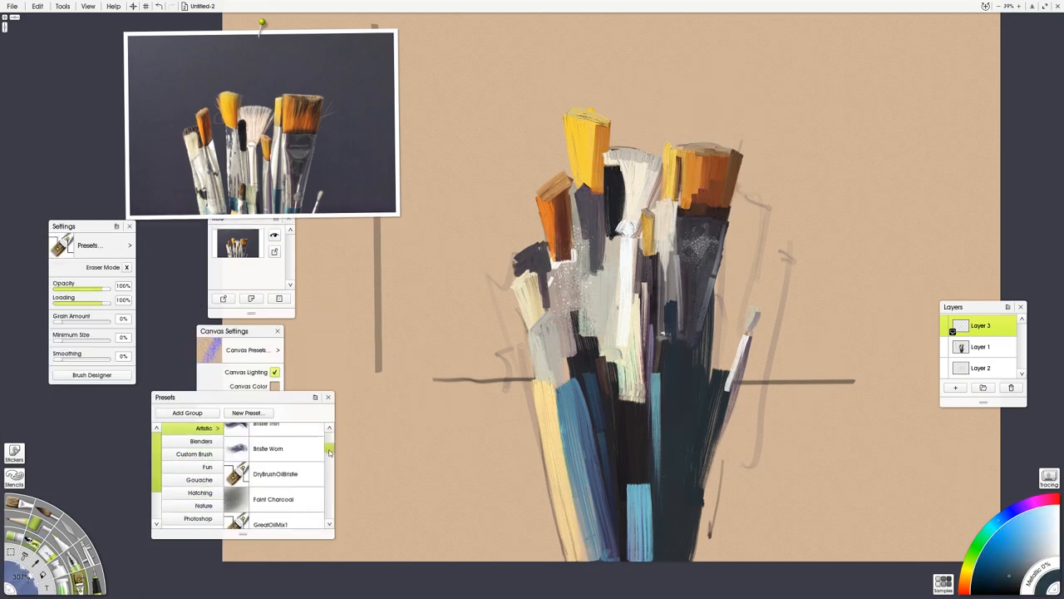
click(276, 485)
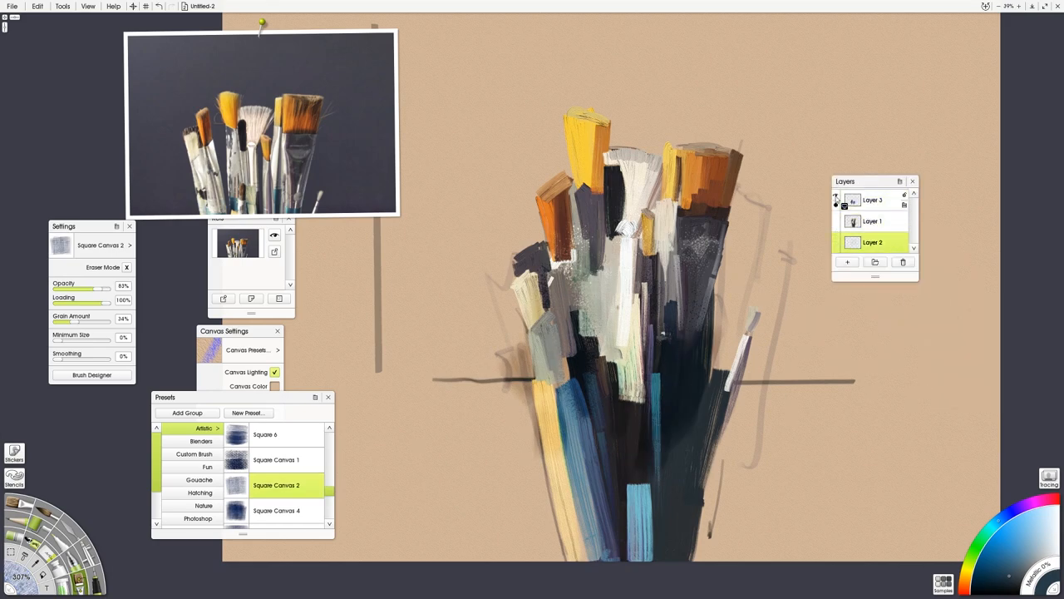
Step: Add Layer 4 beneath the painting for the dark background, then return to Layer 1
right_click(872, 199)
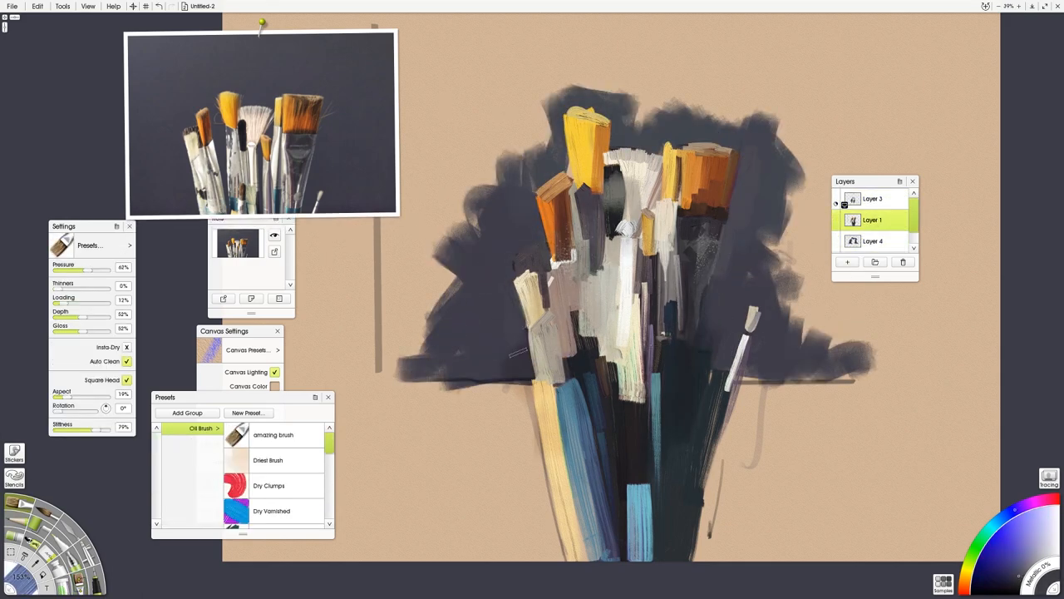
click(873, 241)
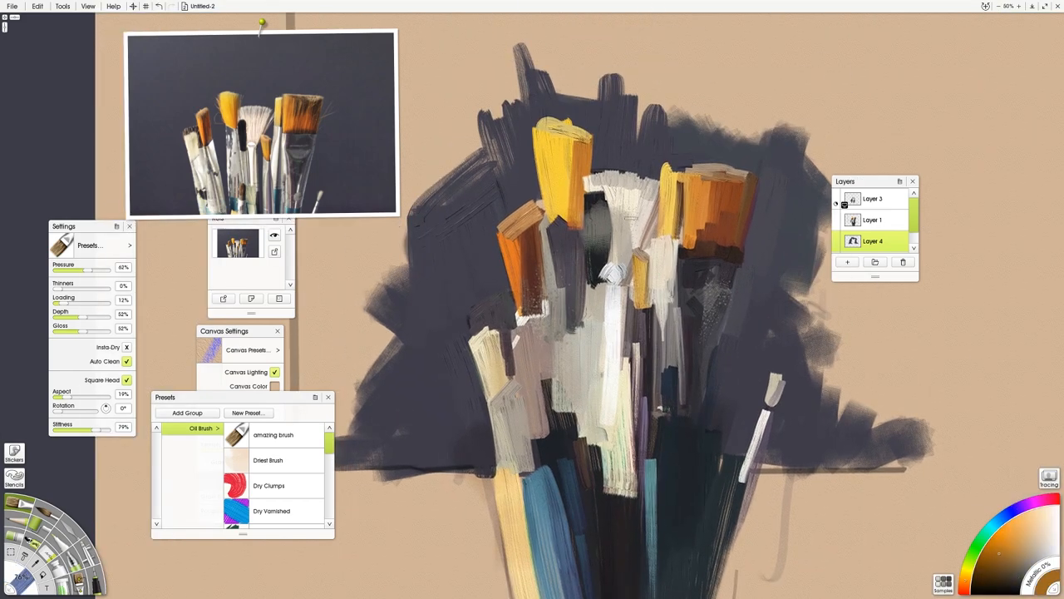
click(871, 219)
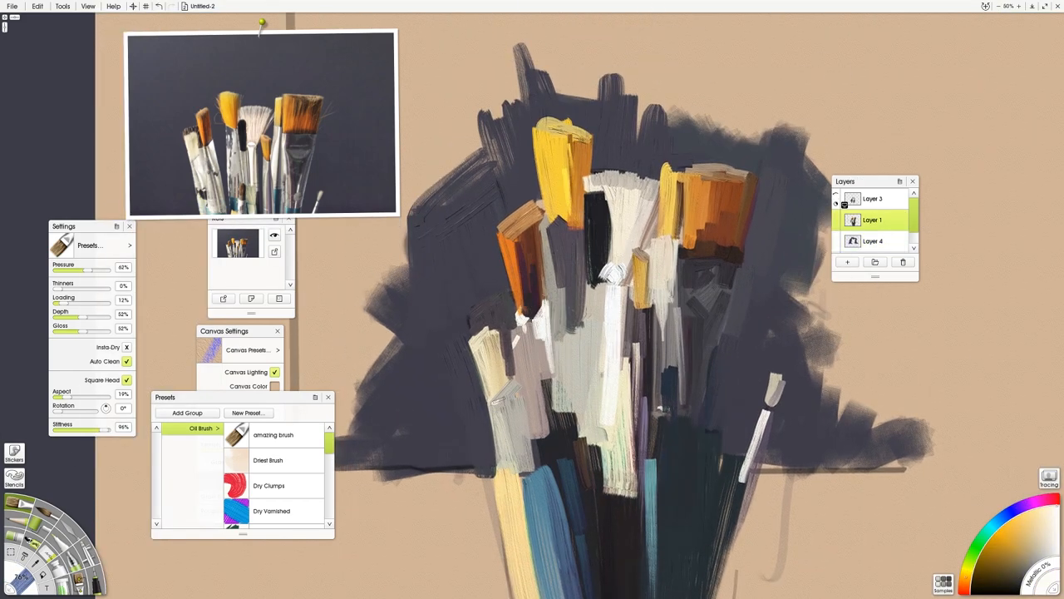